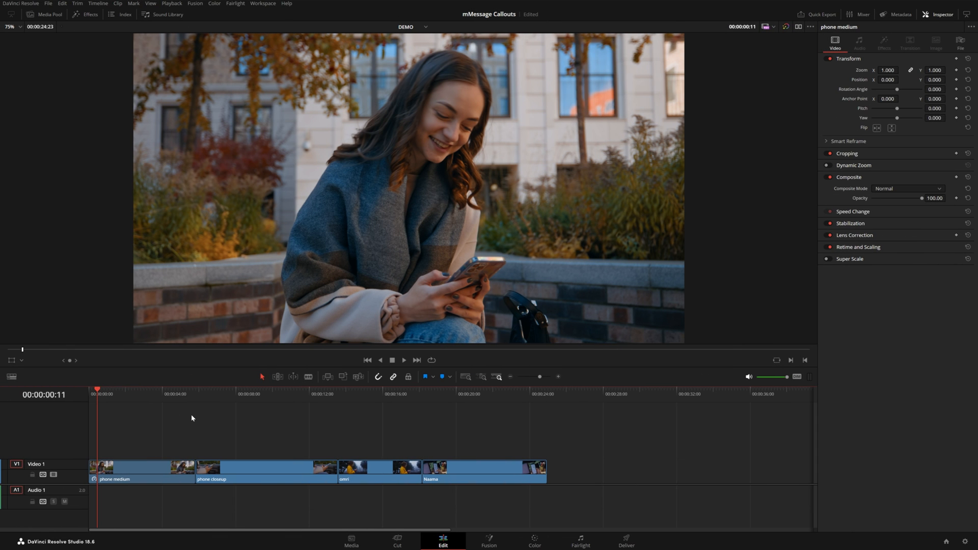
Step: Expand Titles > MotionVFX > mMessage2 in the effects library to show the title overlays
{"action": "left_click", "coordinate": [92, 13]}
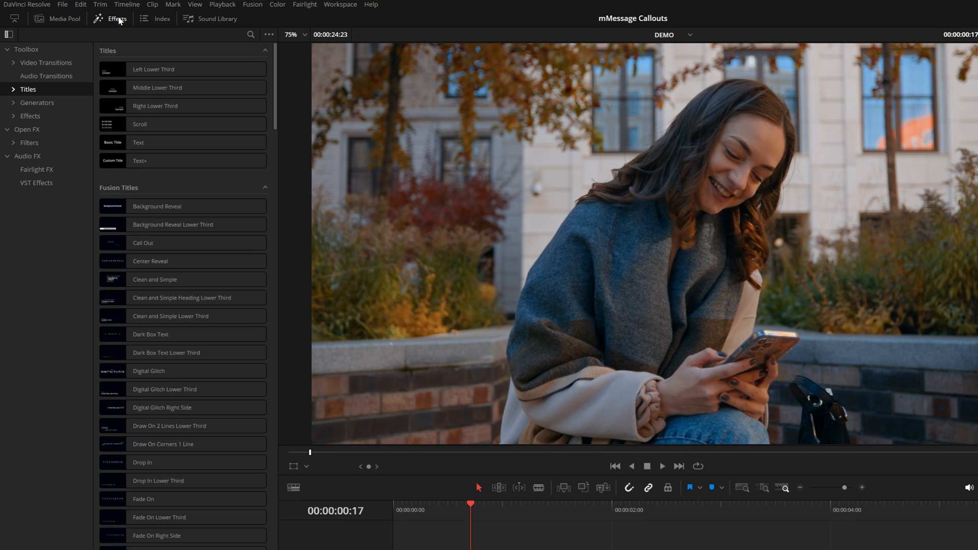
{"action": "left_click", "coordinate": [13, 89]}
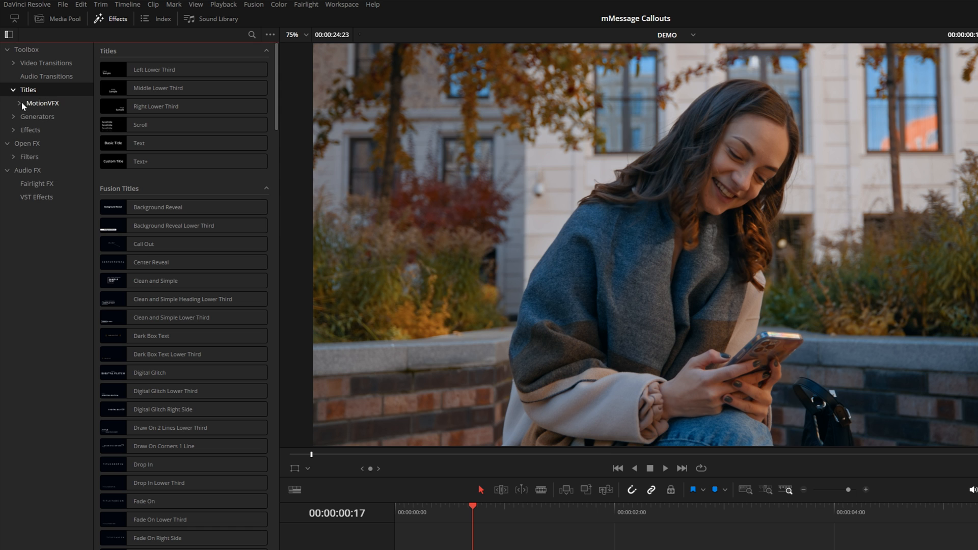
{"action": "left_click", "coordinate": [42, 103]}
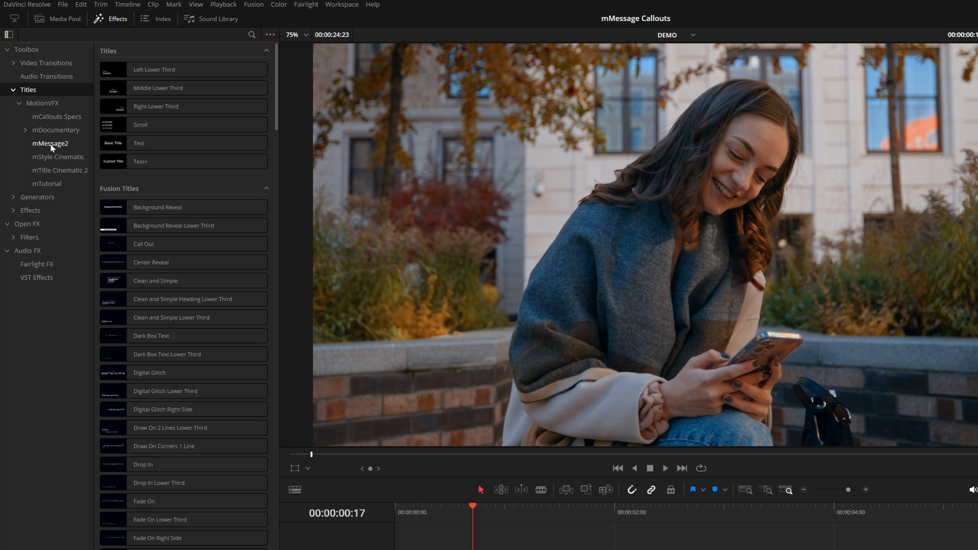
{"action": "left_click", "coordinate": [50, 144]}
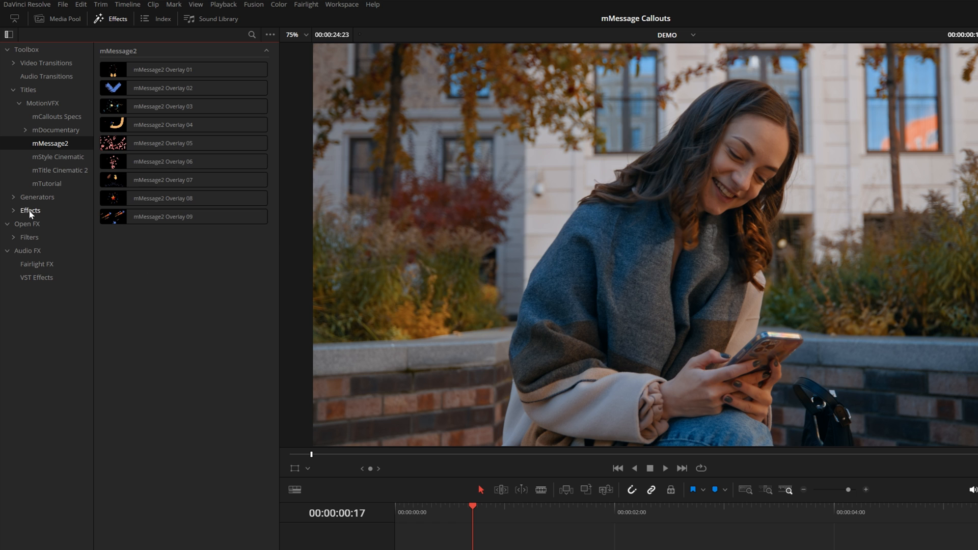
Step: Browse the mMessage2 effect categories from Chats through Social Media Posts
{"action": "left_click", "coordinate": [29, 210]}
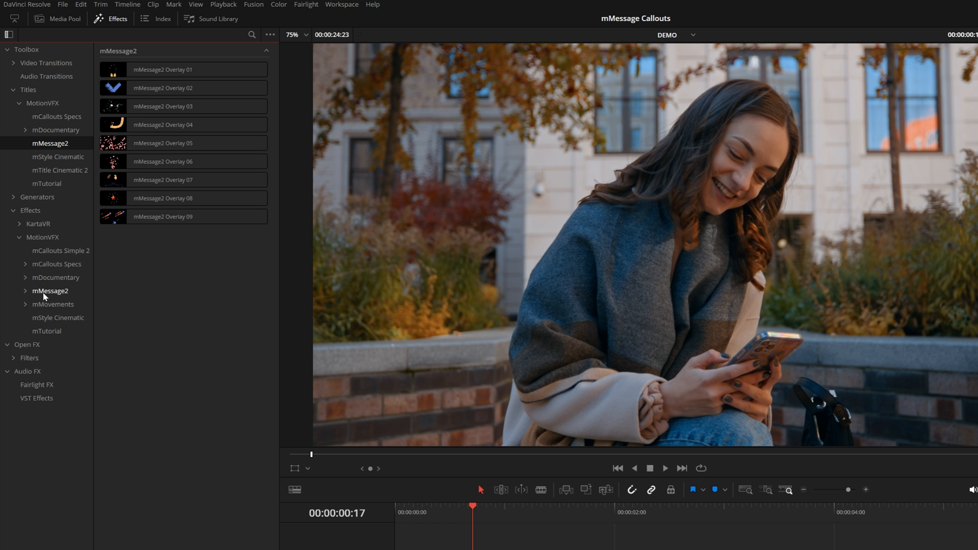
{"action": "left_click", "coordinate": [50, 291]}
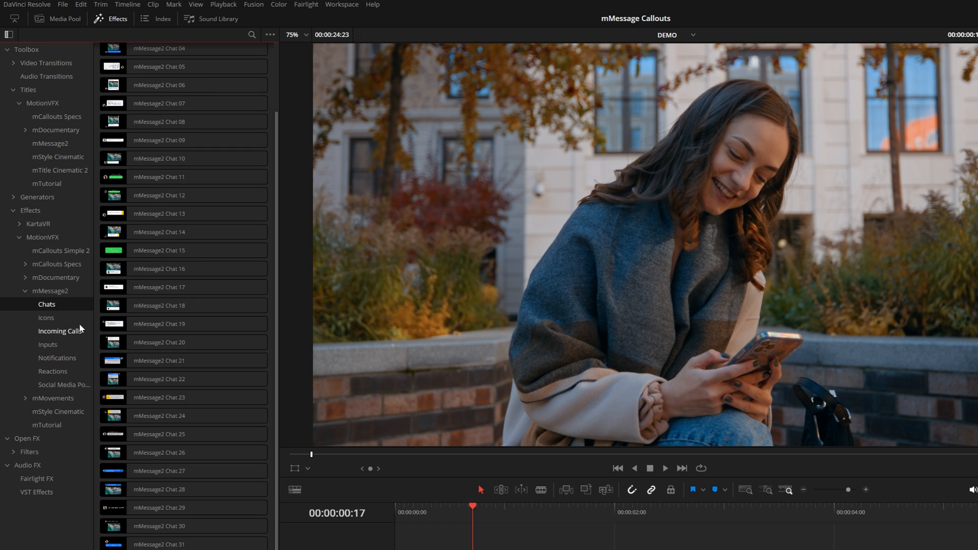
{"action": "left_click", "coordinate": [60, 331]}
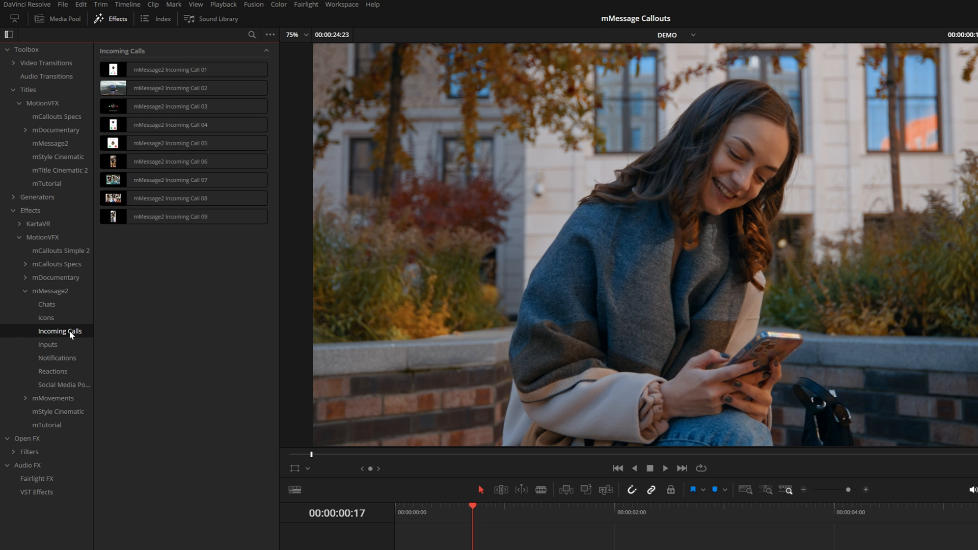
{"action": "left_click", "coordinate": [48, 344]}
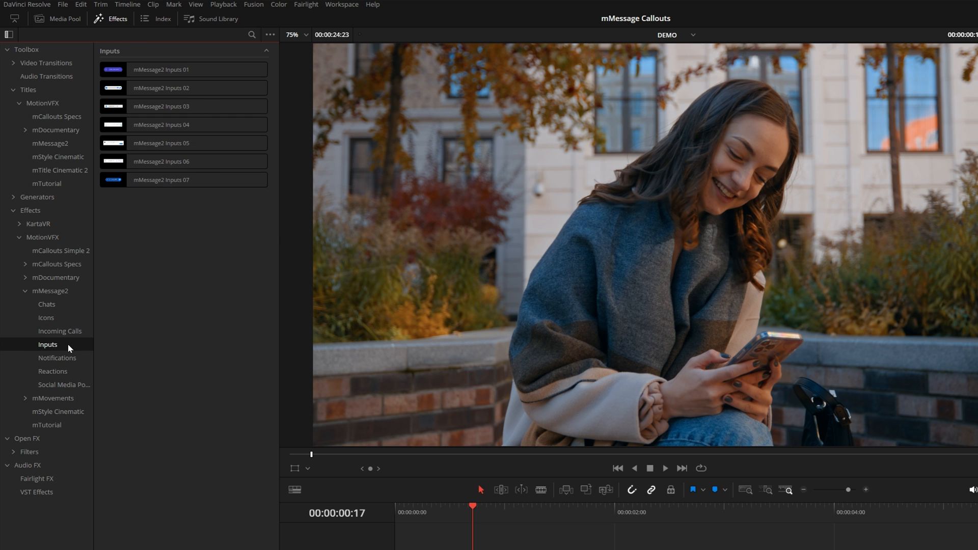
{"action": "left_click", "coordinate": [56, 358]}
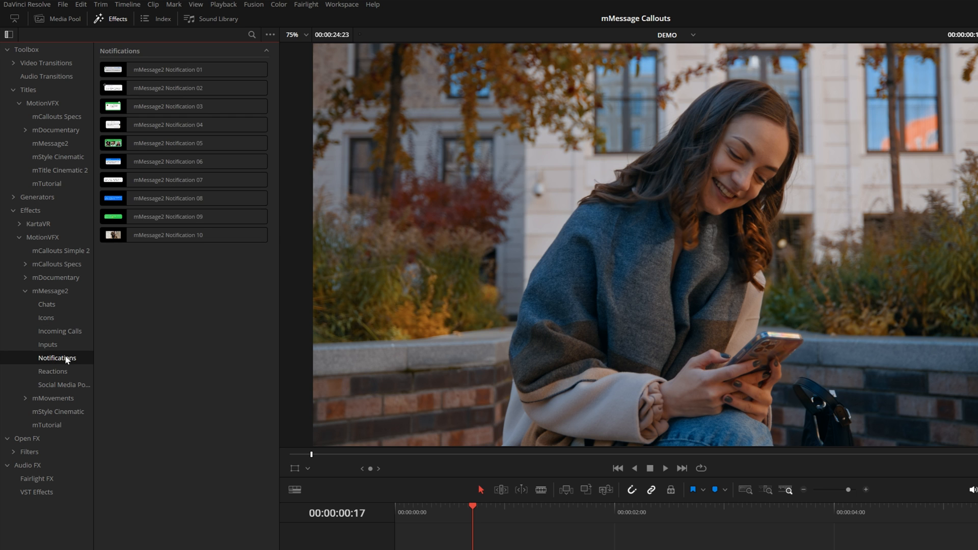
{"action": "left_click", "coordinate": [52, 371]}
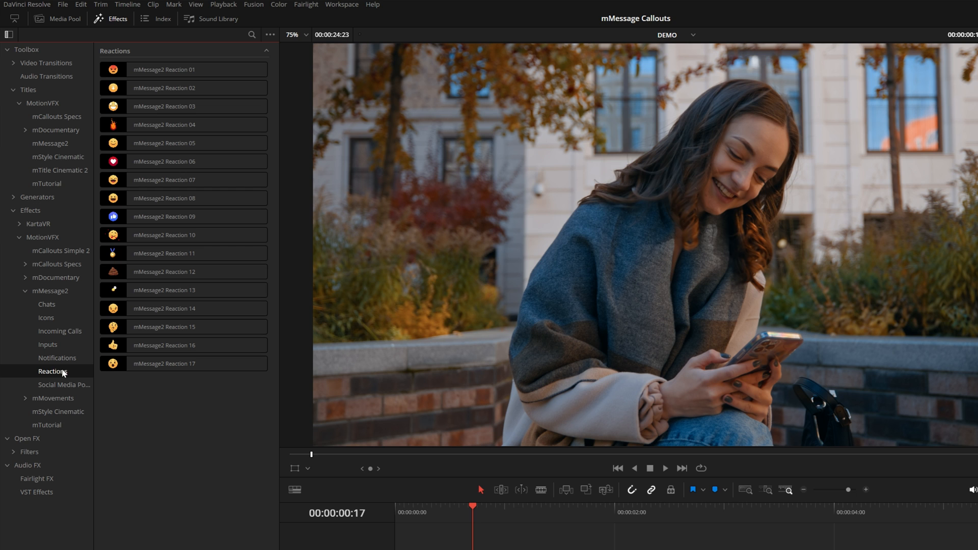
{"action": "left_click", "coordinate": [64, 385]}
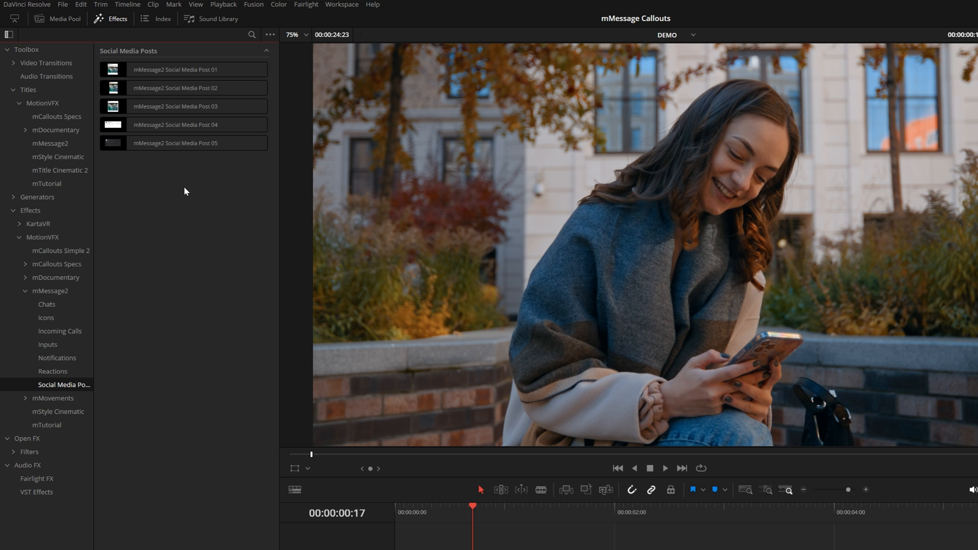
{"action": "left_click", "coordinate": [27, 50]}
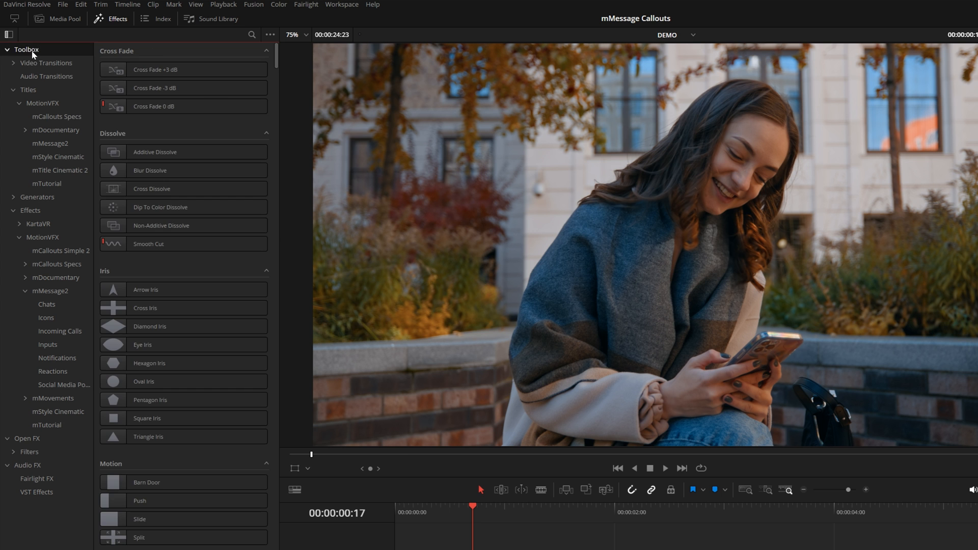
Step: Filter effects by 'message', preview chat bubbles over the footage and choose mMessage2 Chat 04
{"action": "type", "text": "message"}
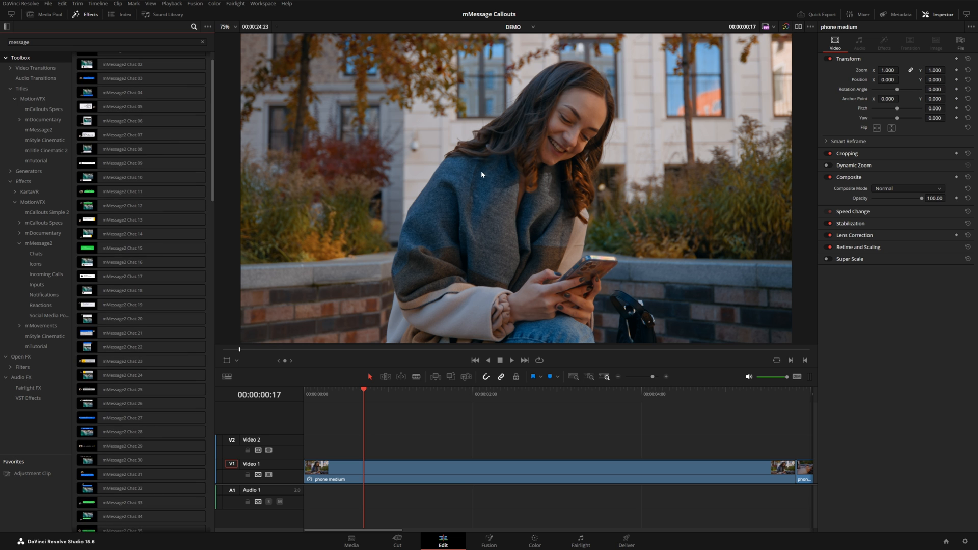
{"action": "mouse_move", "coordinate": [218, 133]}
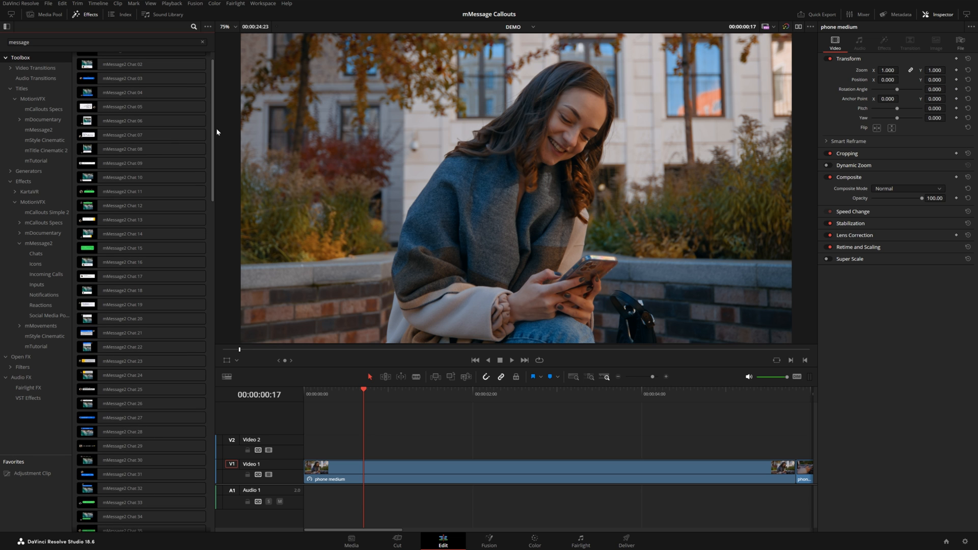
{"action": "left_click", "coordinate": [122, 120]}
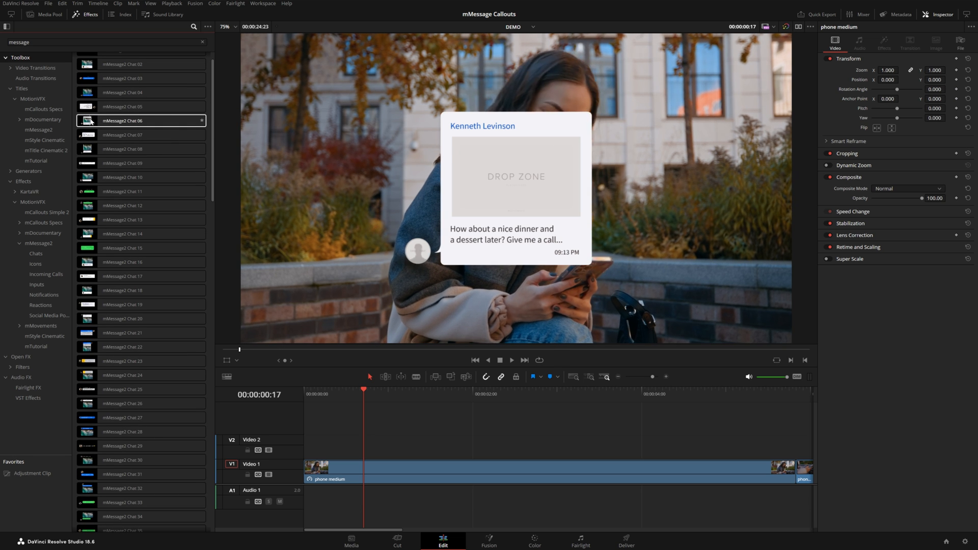
{"action": "left_click", "coordinate": [123, 134]}
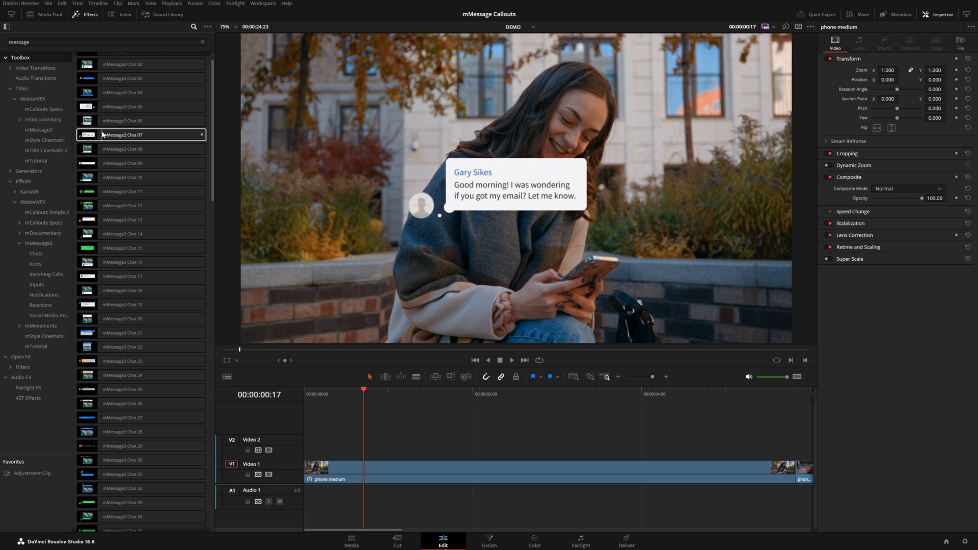
{"action": "left_click", "coordinate": [122, 92]}
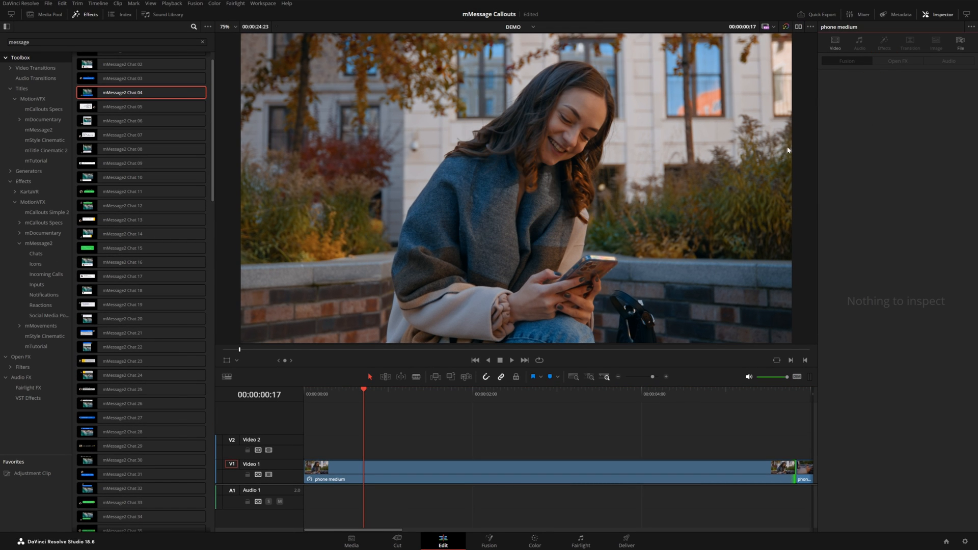
{"action": "mouse_move", "coordinate": [738, 188]}
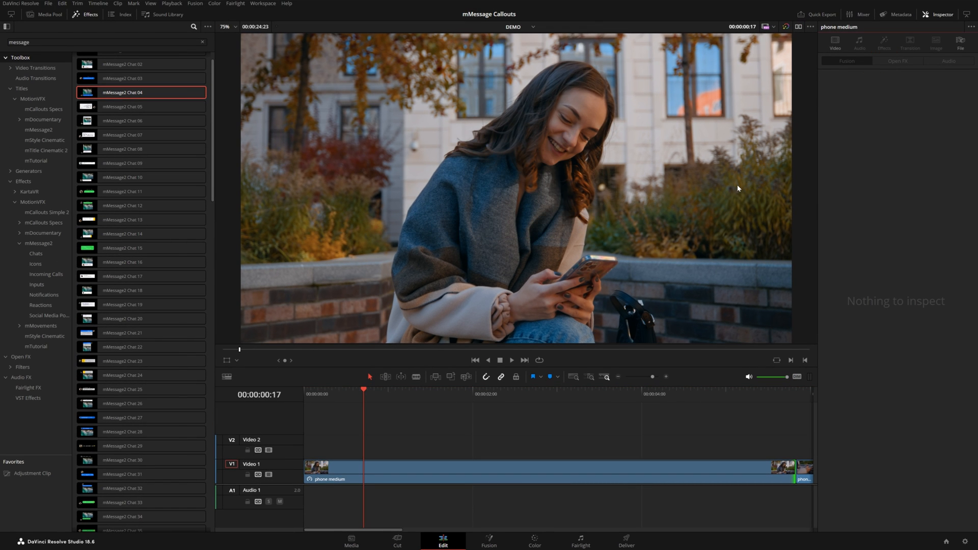
{"action": "mouse_move", "coordinate": [31, 474]}
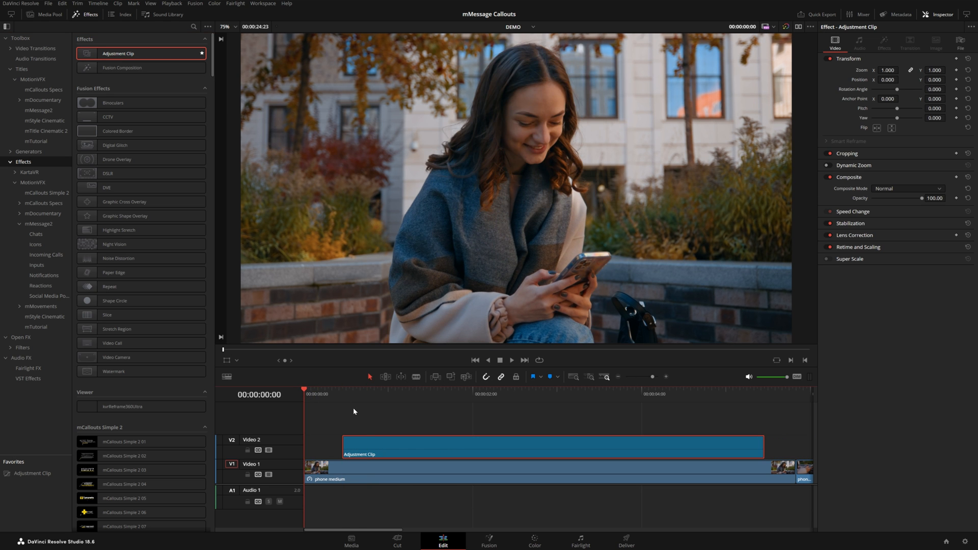
Step: Trim the adjustment clip's end to about 4:15 and search 'message' to find Chat 04 for it
{"action": "left_click", "coordinate": [511, 360]}
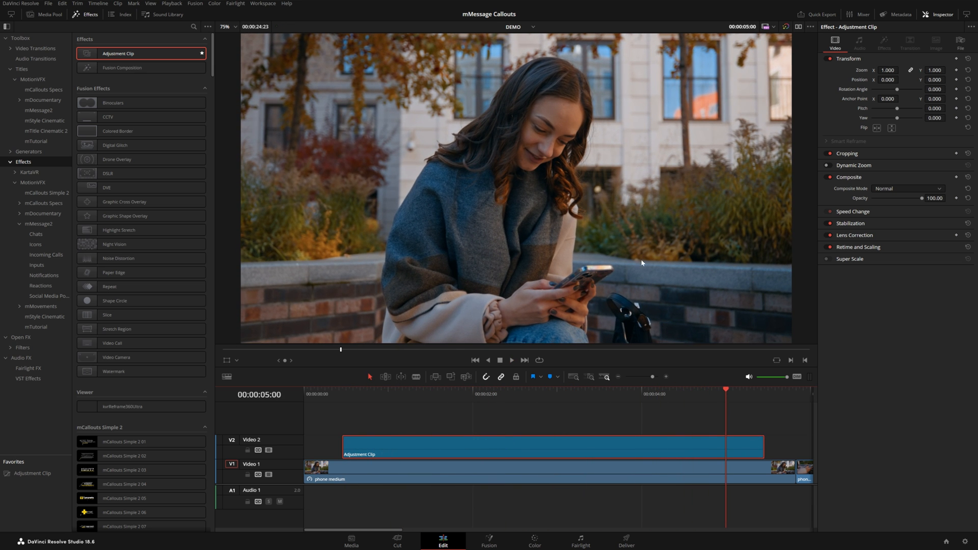
{"action": "left_click", "coordinate": [694, 397]}
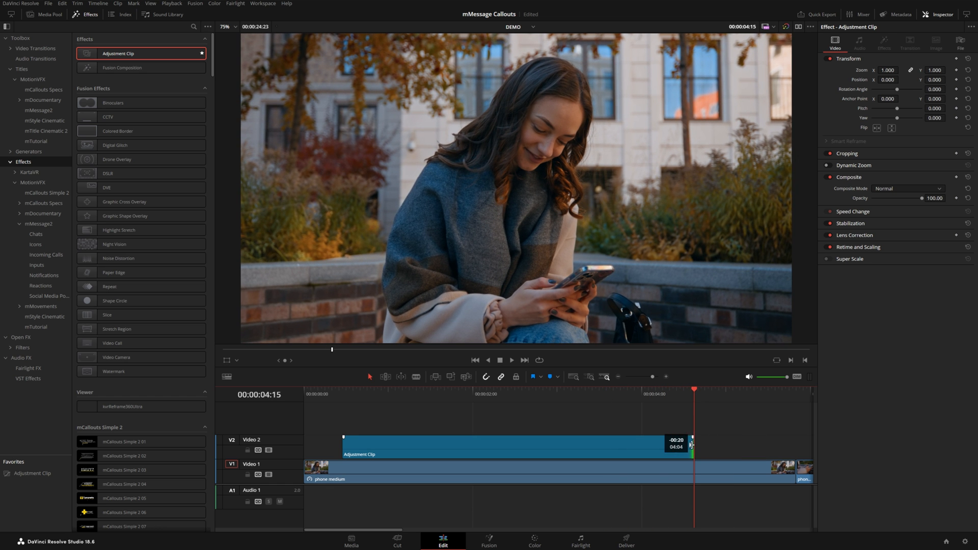
{"action": "type", "text": "message"}
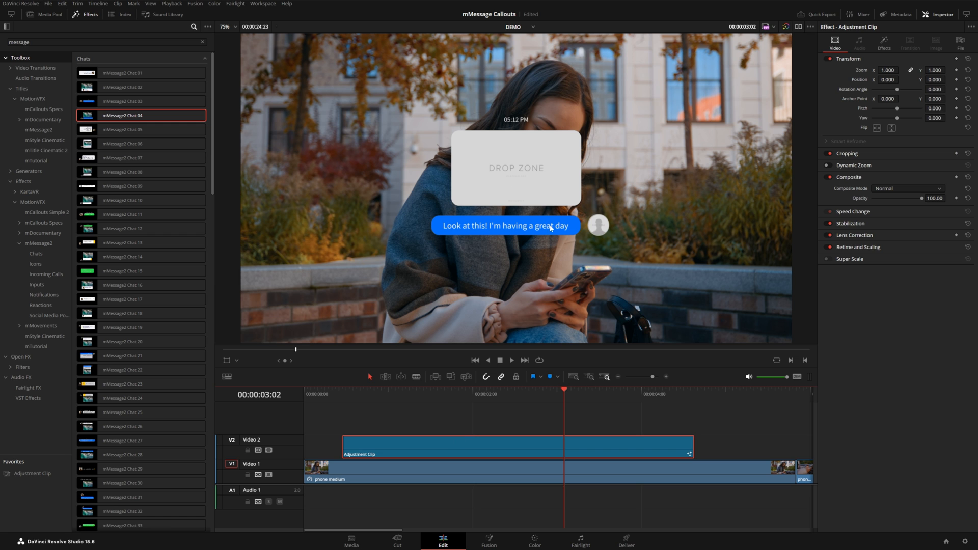
{"action": "mouse_move", "coordinate": [866, 116]}
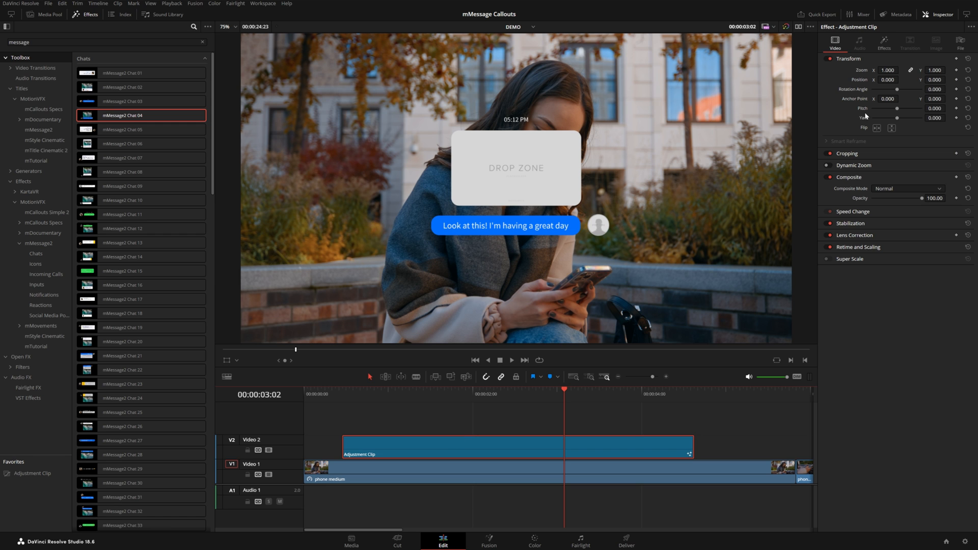
Step: Open the Chat 04 effect on the Fusion page and inspect the MediaIn1 and mMessage2_Chat_04 nodes
{"action": "left_click", "coordinate": [884, 44]}
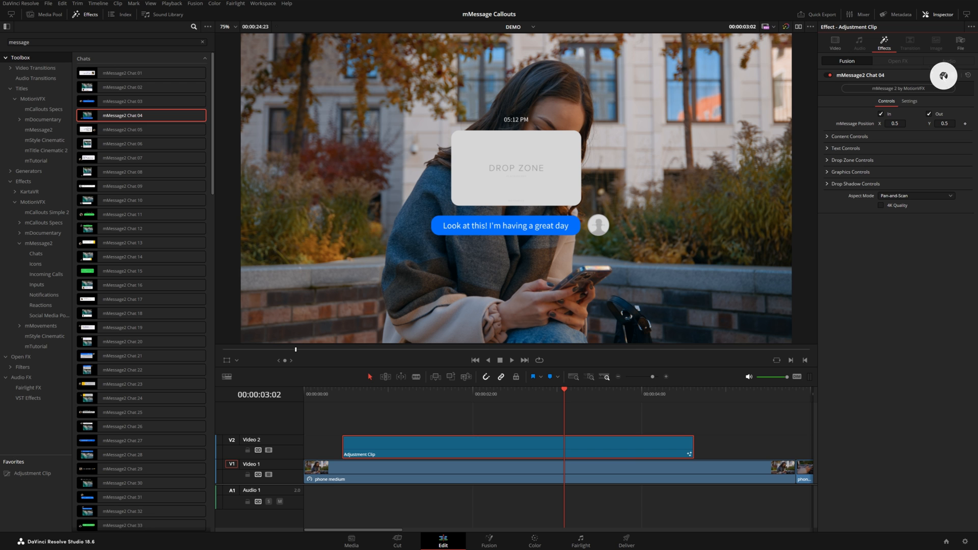
{"action": "left_click", "coordinate": [489, 540]}
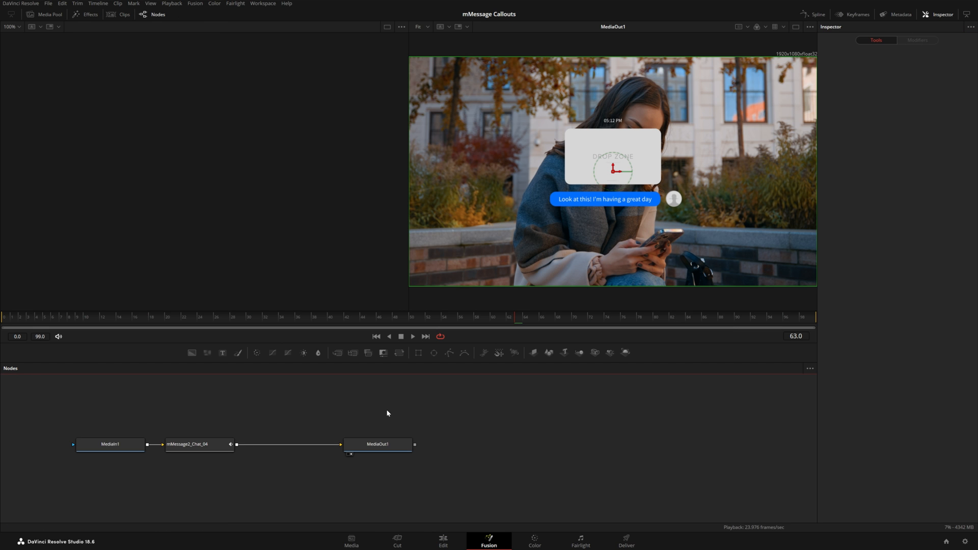
{"action": "left_click", "coordinate": [110, 444]}
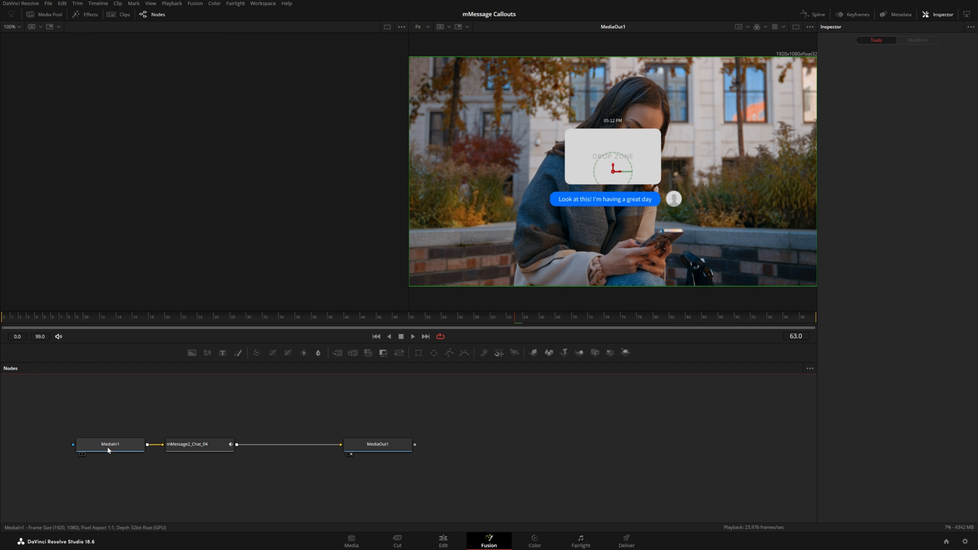
{"action": "left_click", "coordinate": [111, 444]}
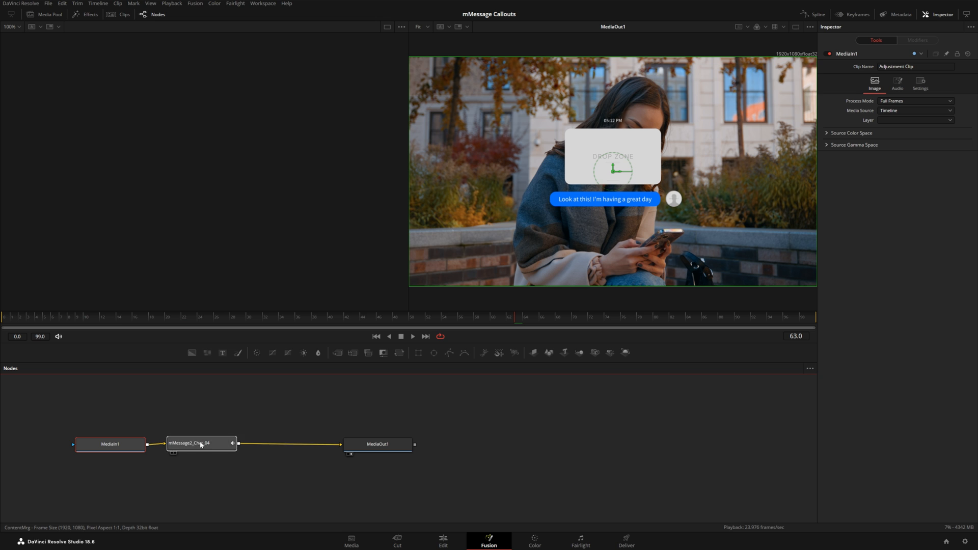
{"action": "left_click", "coordinate": [378, 444]}
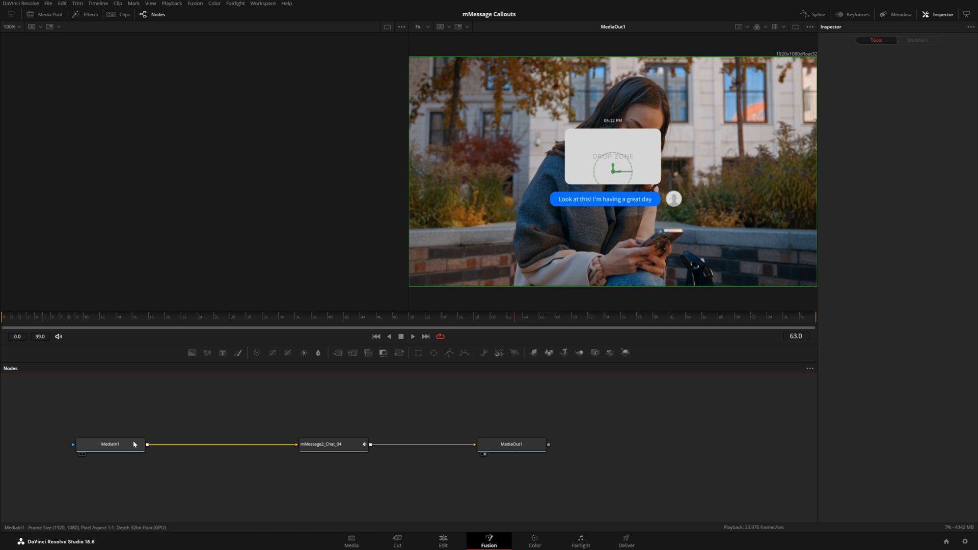
{"action": "left_click", "coordinate": [110, 443]}
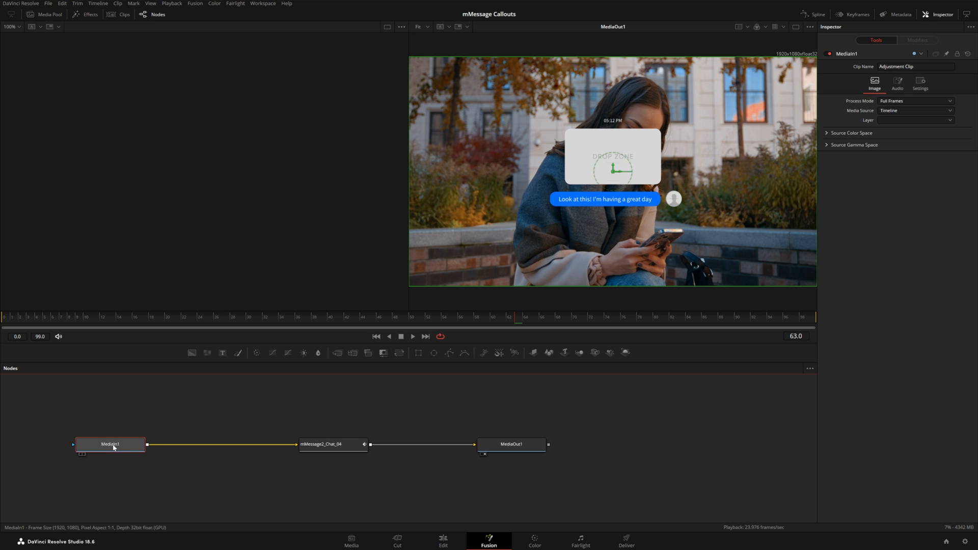
{"action": "mouse_move", "coordinate": [122, 447]}
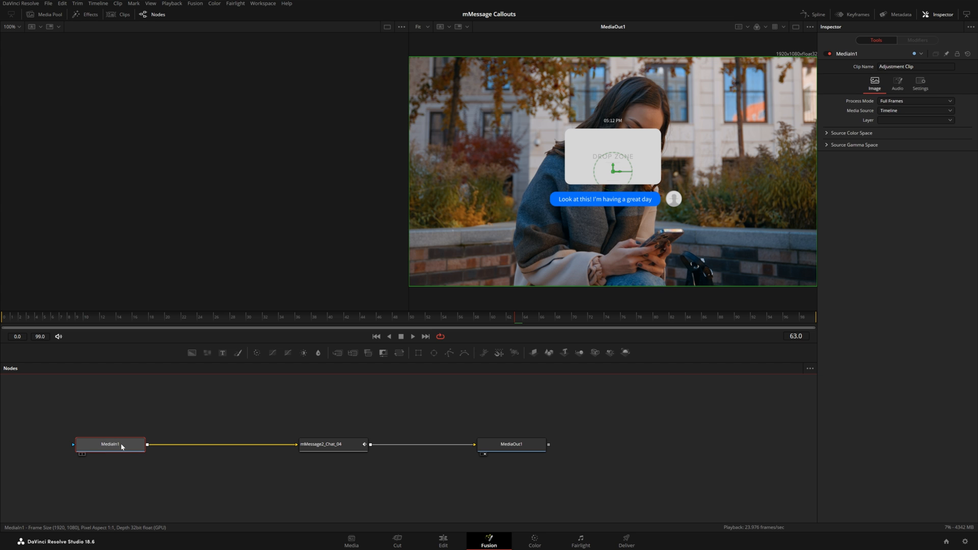
Step: Add a Tracker1 node between MediaIn1 and Chat 04 and show it in a dual viewer layout
{"action": "key", "text": "shift+space"}
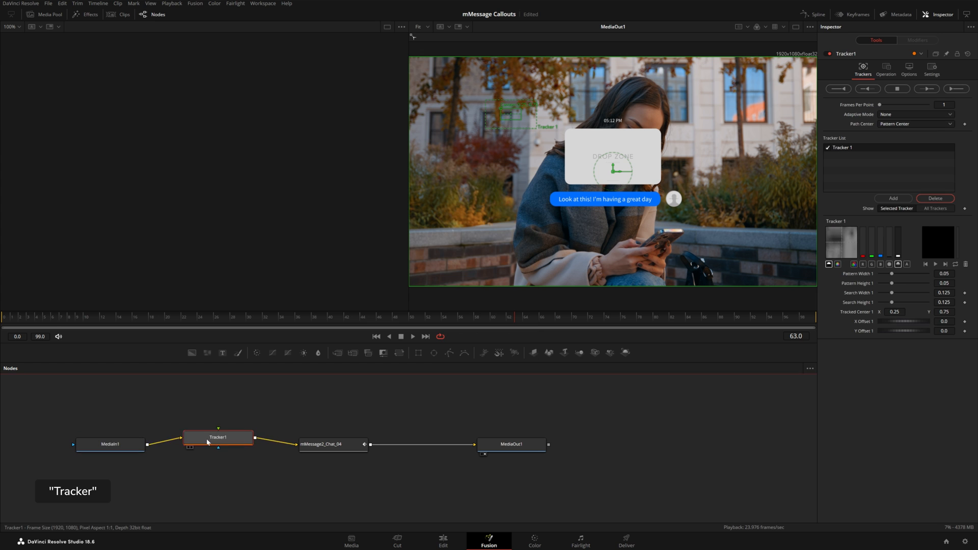
{"action": "left_click_drag", "start_coordinate": [217, 436], "coordinate": [200, 445]}
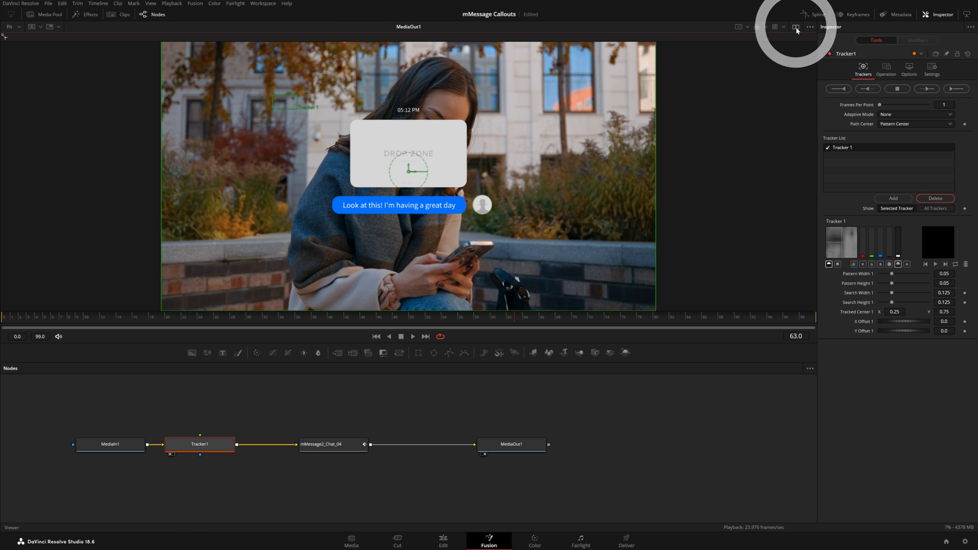
{"action": "left_click", "coordinate": [796, 27]}
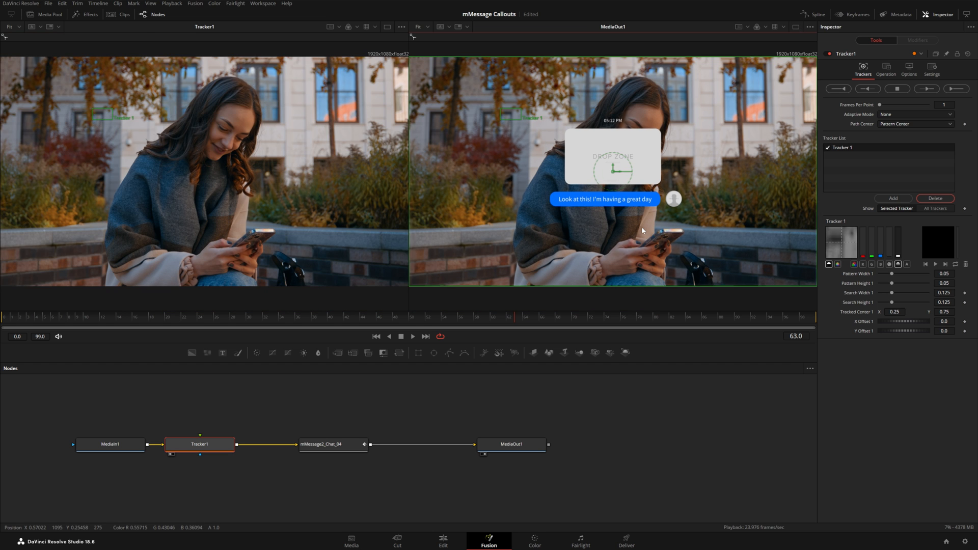
{"action": "mouse_move", "coordinate": [206, 425]}
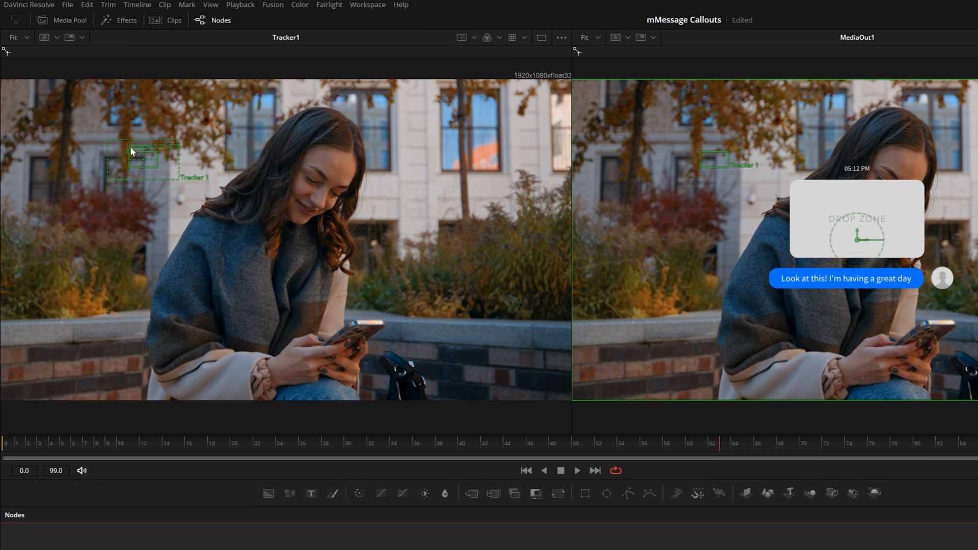
Step: Place the tracker on the phone she holds and track it forward and backward through the clip
{"action": "left_click_drag", "start_coordinate": [144, 153], "coordinate": [209, 190]}
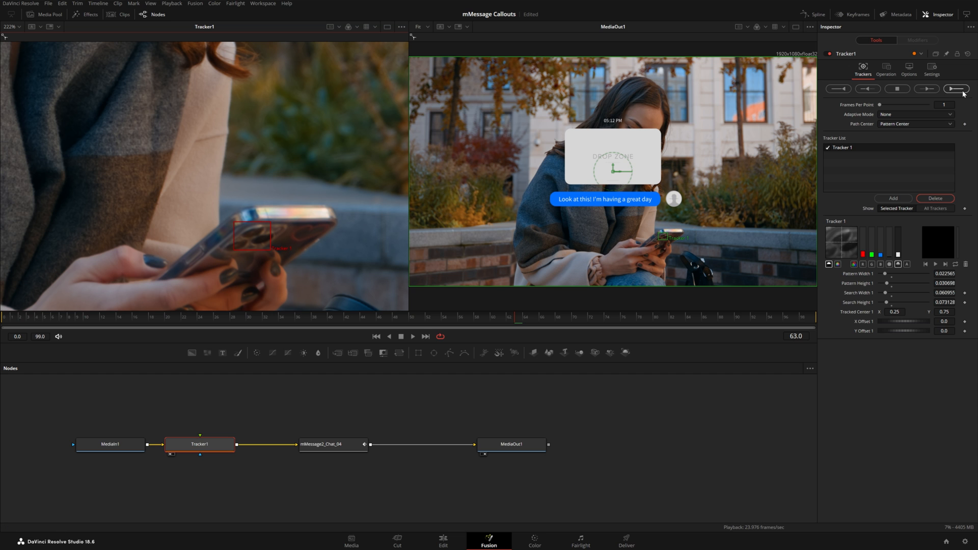
{"action": "mouse_move", "coordinate": [956, 89]}
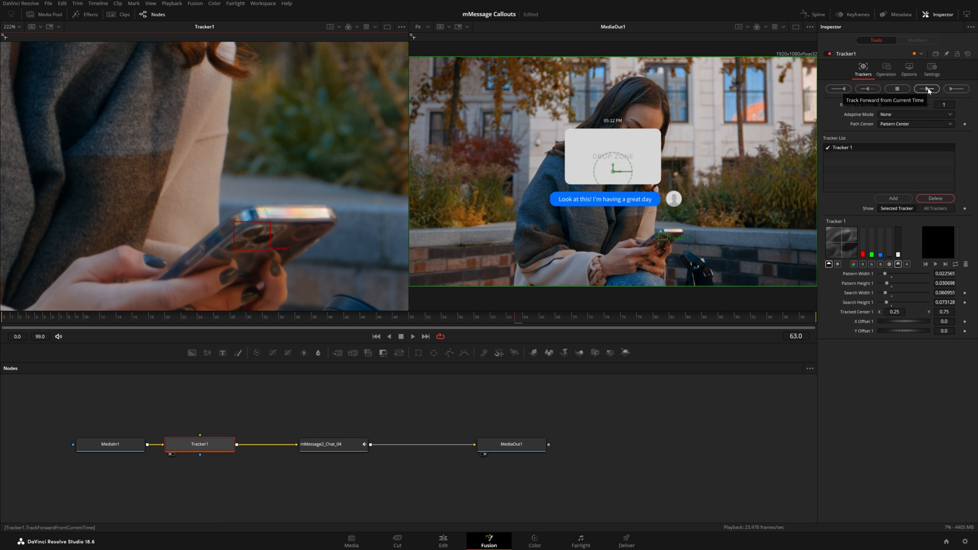
{"action": "left_click", "coordinate": [928, 89]}
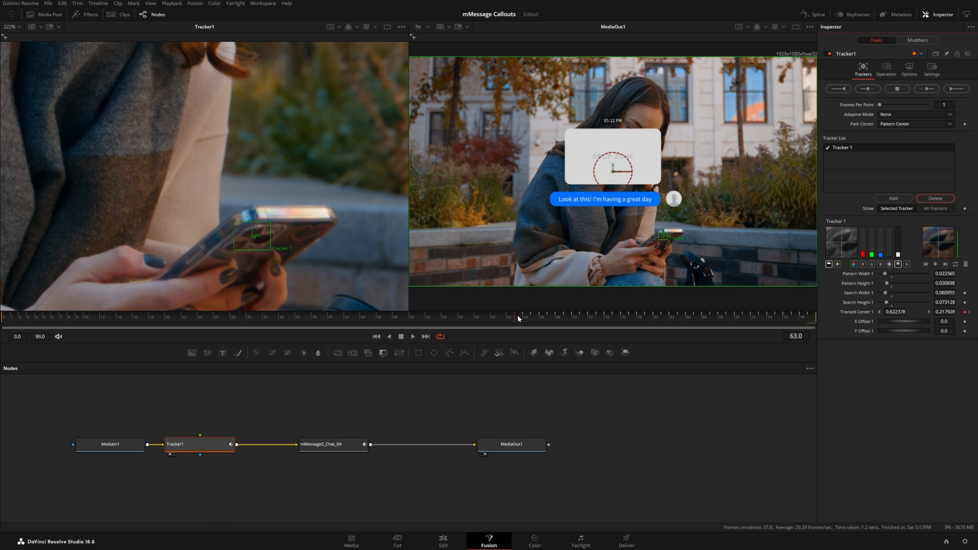
{"action": "left_click", "coordinate": [868, 89]}
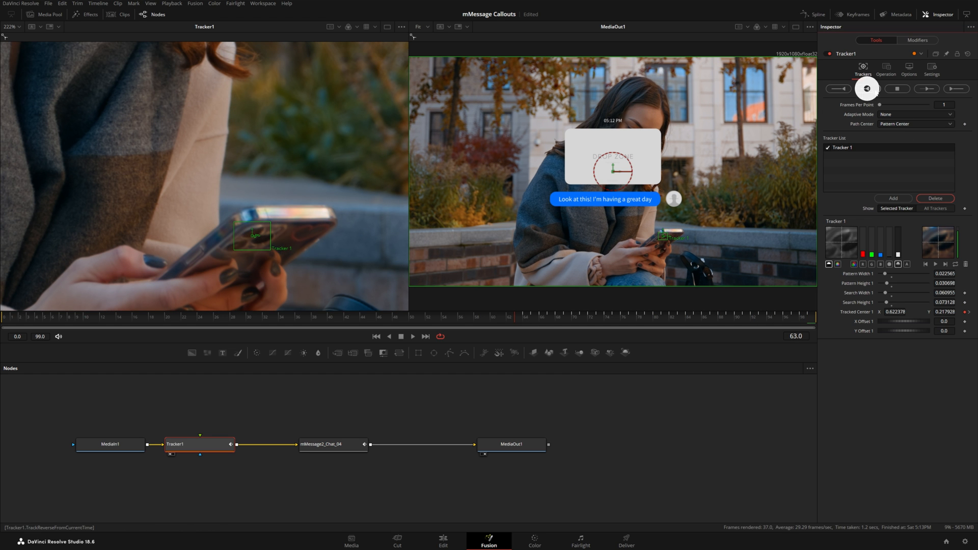
{"action": "left_click", "coordinate": [867, 88]}
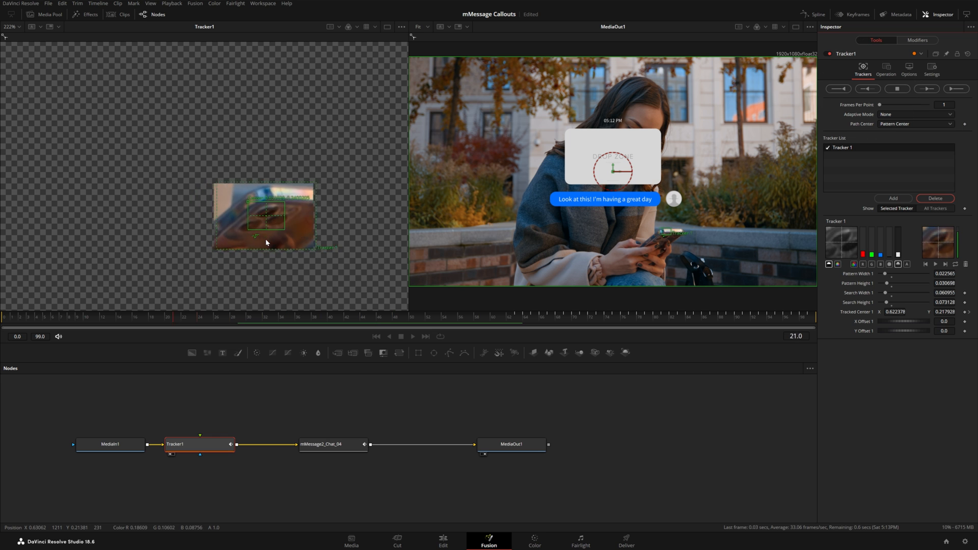
{"action": "left_click", "coordinate": [439, 336]}
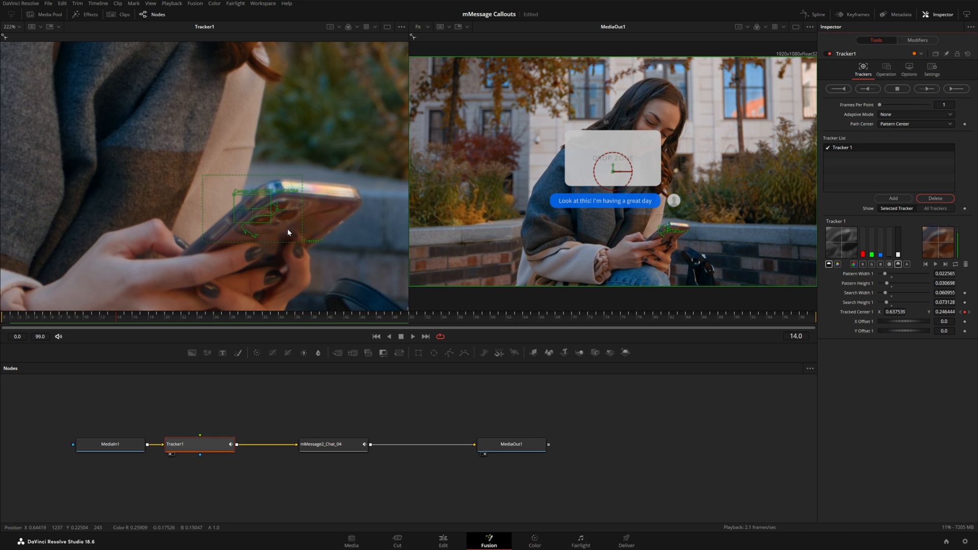
{"action": "left_click", "coordinate": [333, 444]}
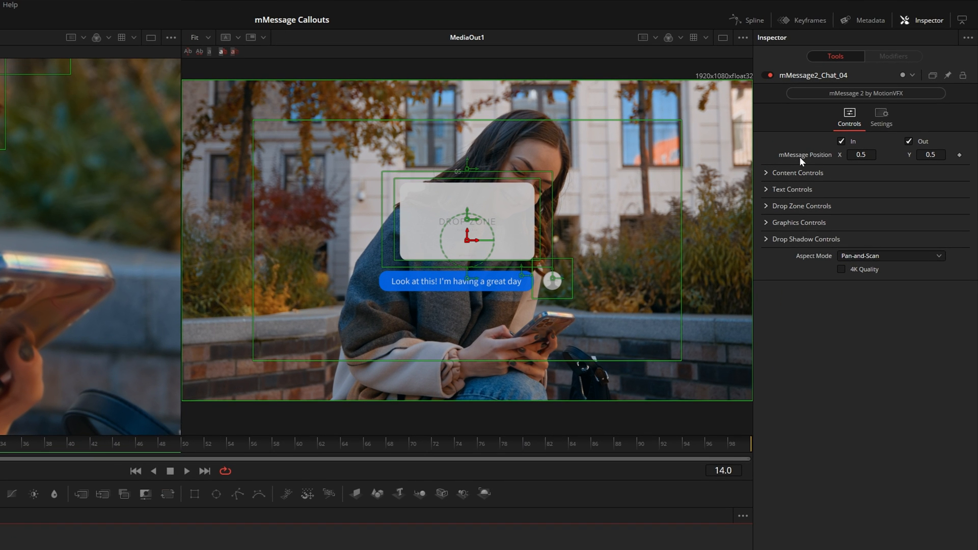
{"action": "mouse_move", "coordinate": [814, 159]}
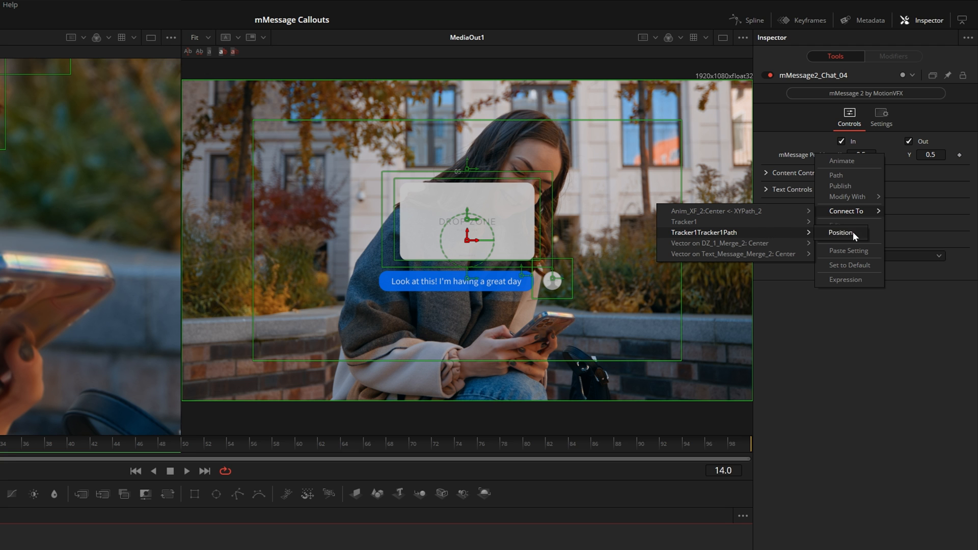
{"action": "mouse_move", "coordinate": [860, 237]}
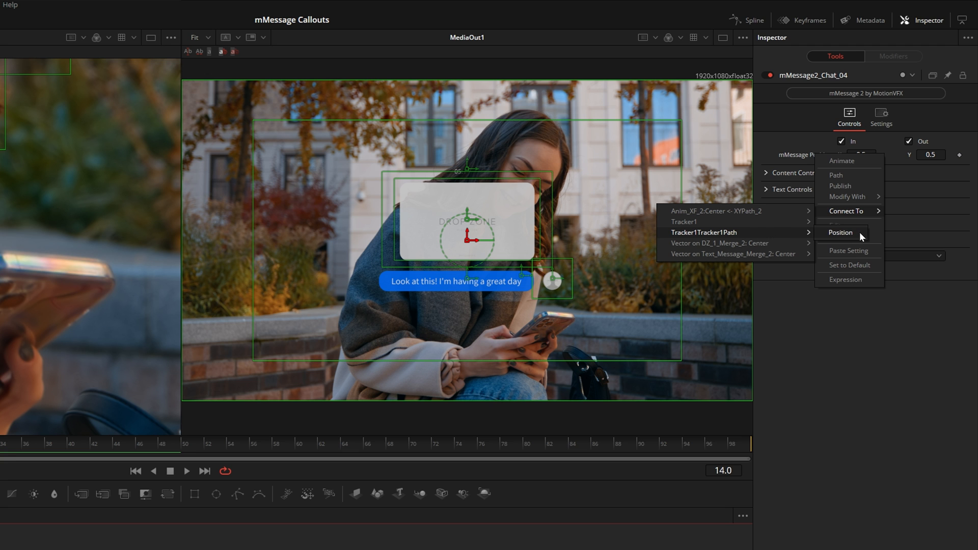
Step: Connect the Chat 04 mMessage Position to Tracker1's path so the bubble follows the phone
{"action": "left_click", "coordinate": [842, 232]}
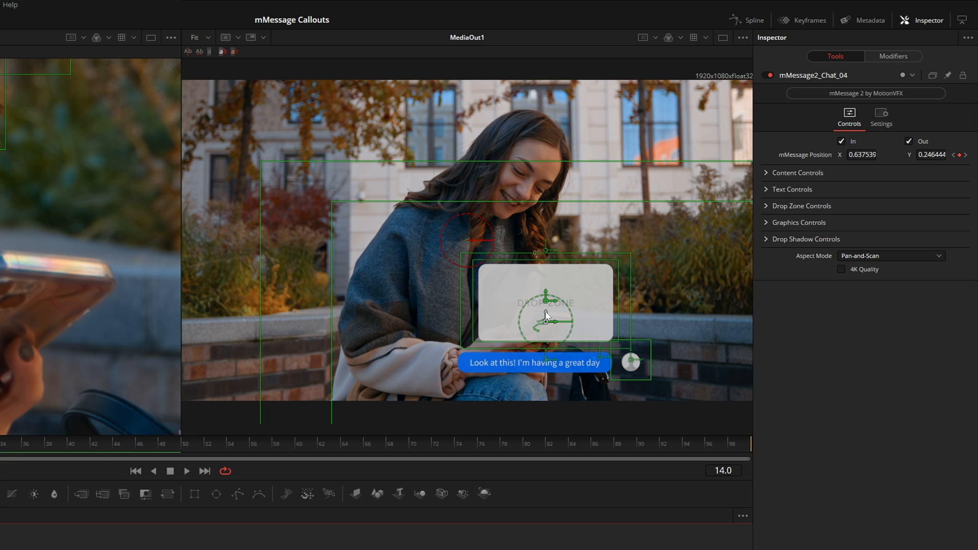
{"action": "mouse_move", "coordinate": [604, 316]}
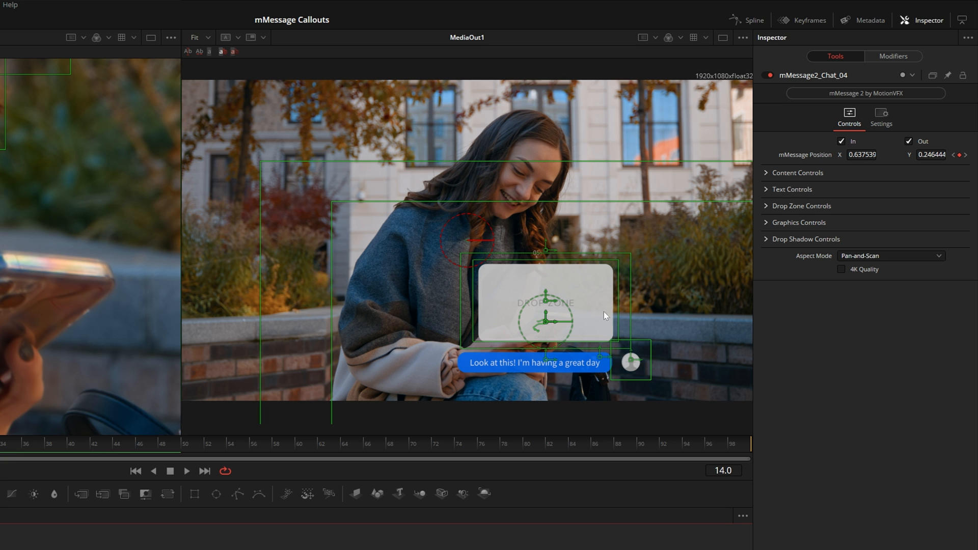
{"action": "left_click", "coordinate": [799, 173]}
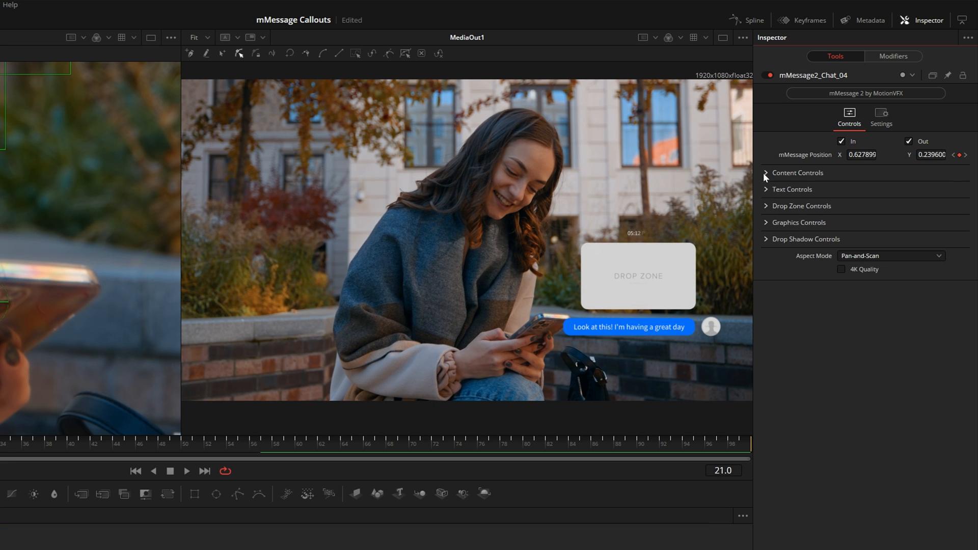
Step: Set the message to 'I found a new friend!' in slightly larger SemiBold text
{"action": "left_click", "coordinate": [792, 190]}
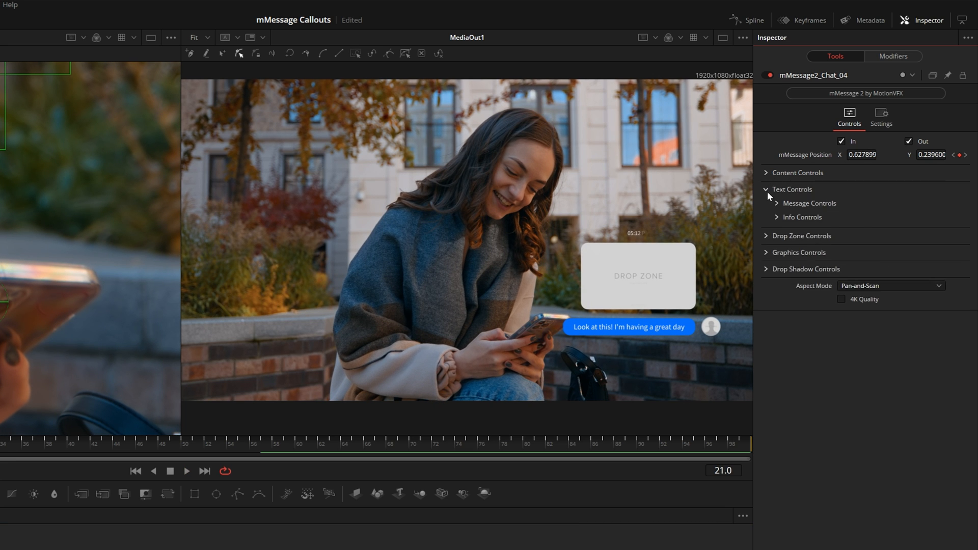
{"action": "left_click", "coordinate": [811, 203]}
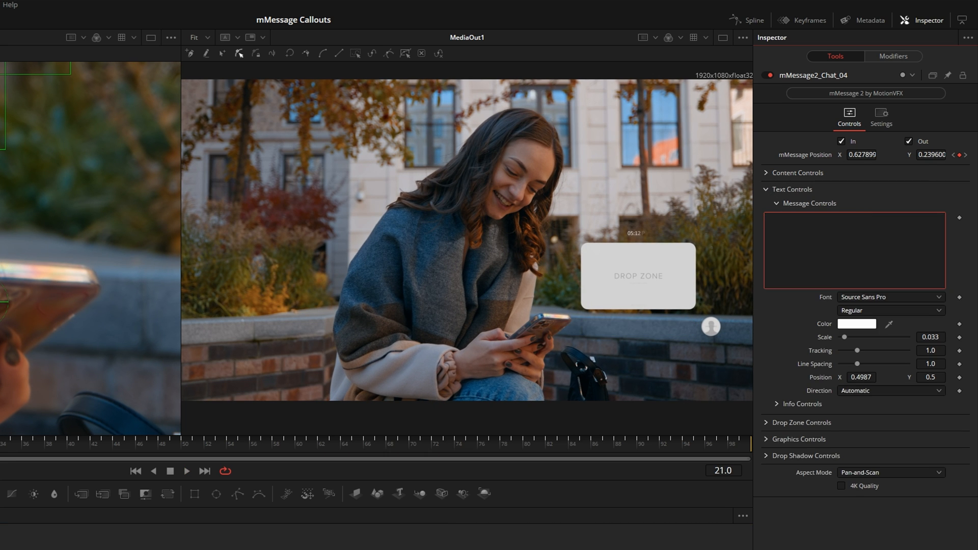
{"action": "type", "text": "I found a"}
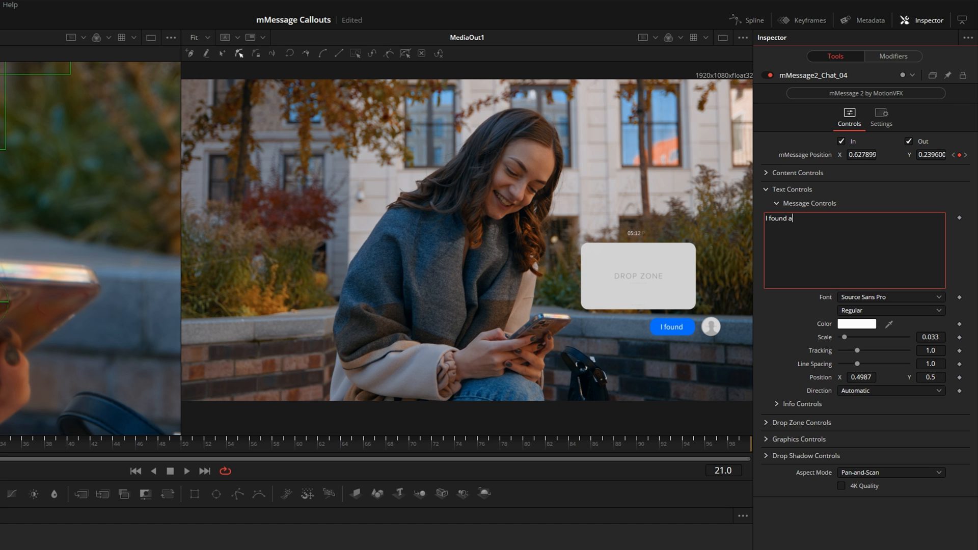
{"action": "type", "text": "new friend!"}
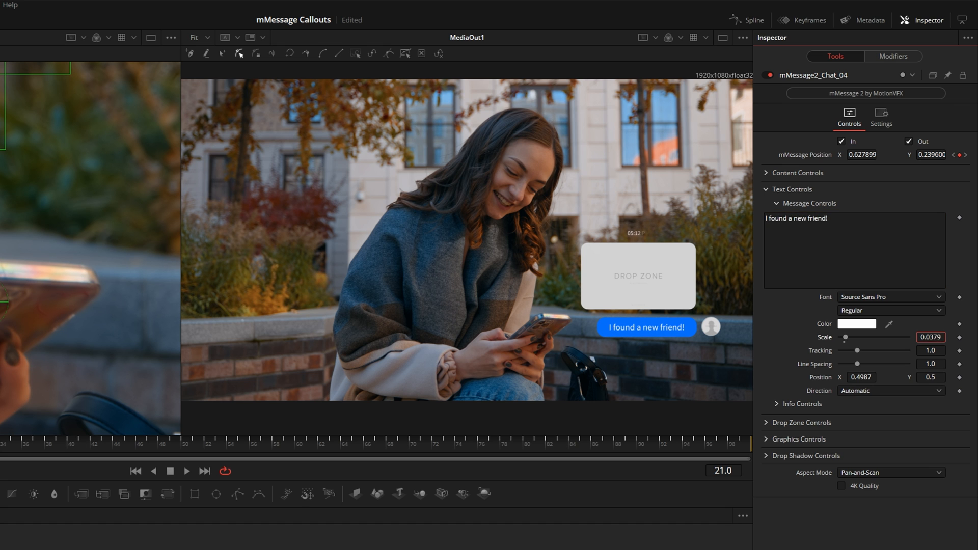
{"action": "left_click", "coordinate": [890, 310]}
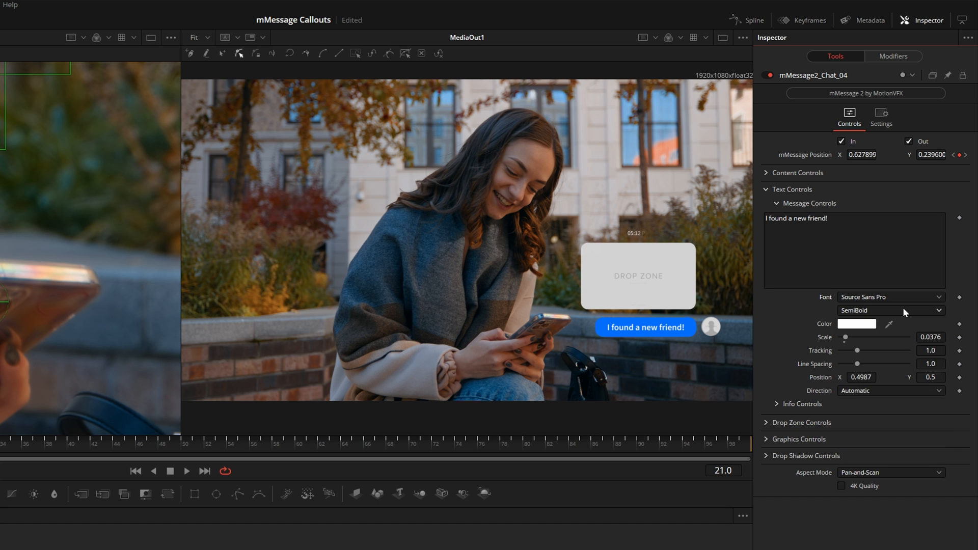
{"action": "left_click", "coordinate": [804, 217]}
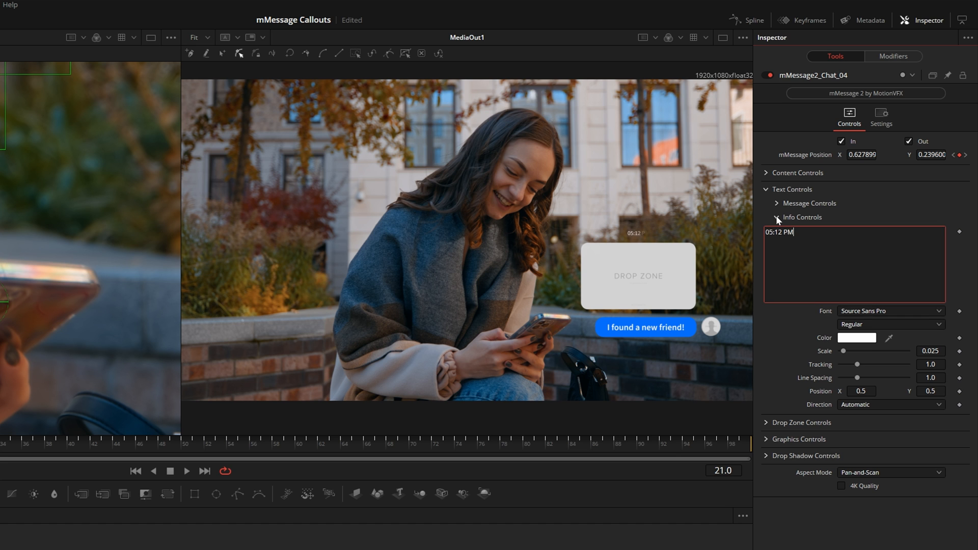
{"action": "left_click", "coordinate": [792, 189]}
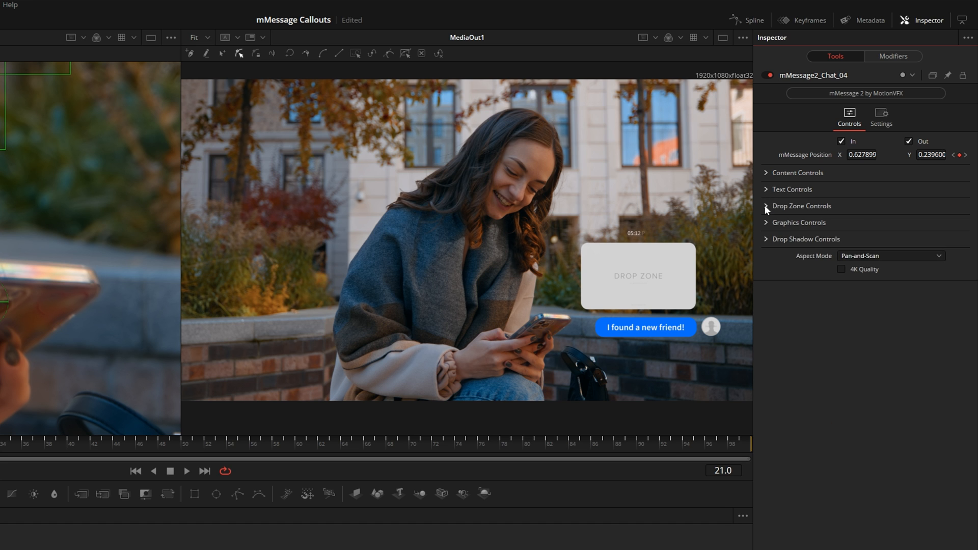
Step: Load a portrait as the avatar and the golden retriever photo into the drop zone, then return to Edit
{"action": "left_click", "coordinate": [802, 206]}
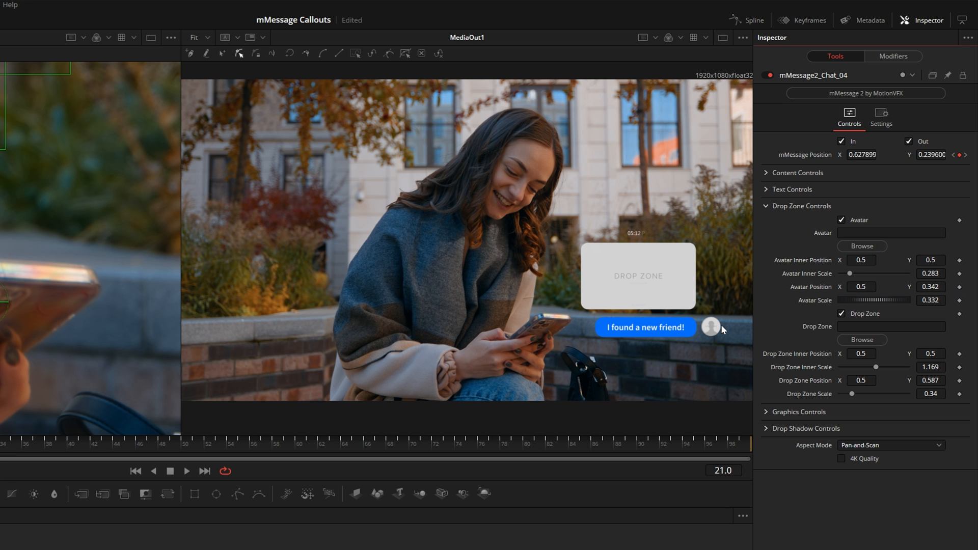
{"action": "left_click", "coordinate": [861, 246]}
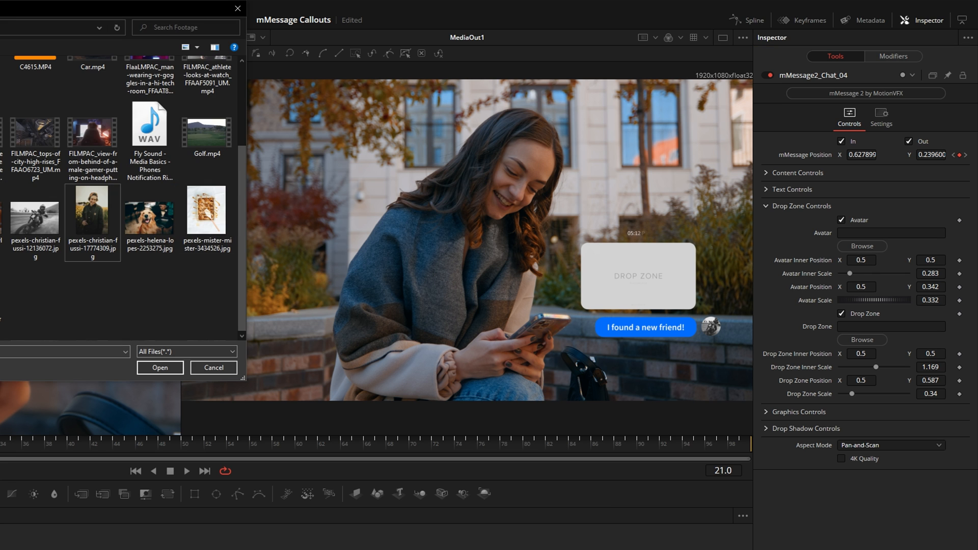
{"action": "left_click", "coordinate": [159, 368]}
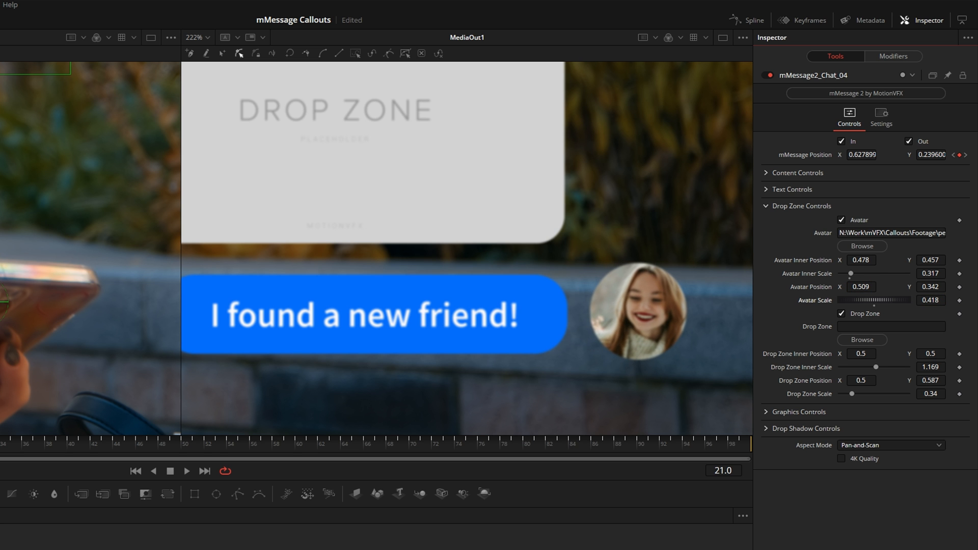
{"action": "left_click", "coordinate": [862, 246]}
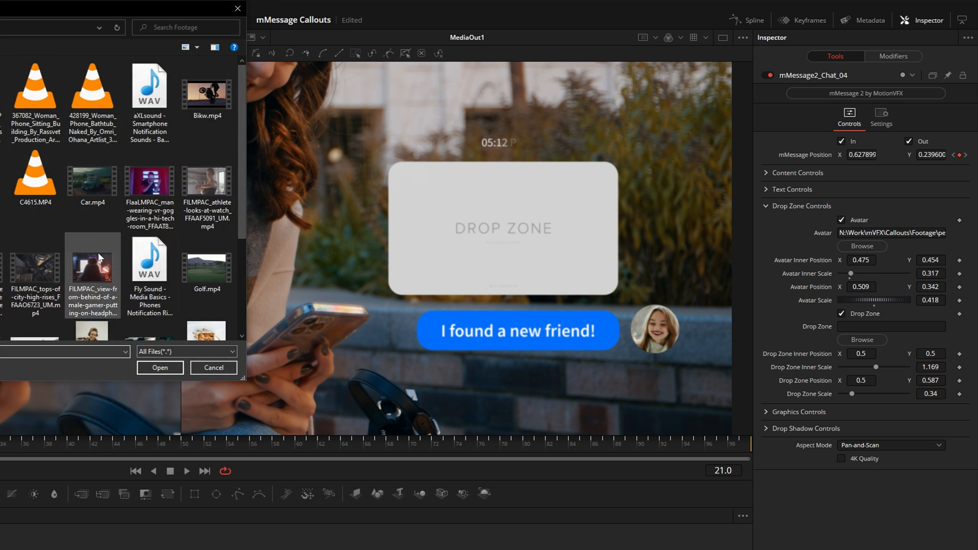
{"action": "left_click", "coordinate": [159, 368]}
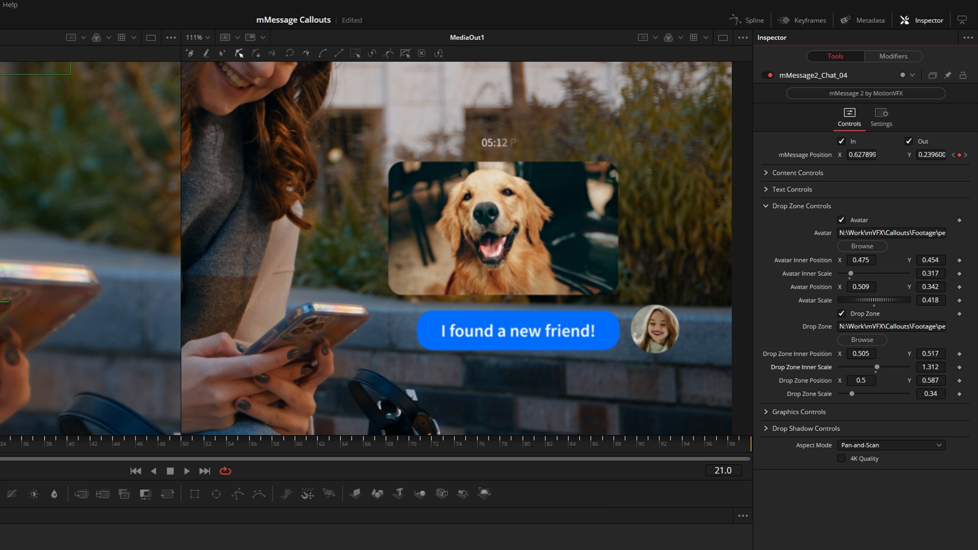
{"action": "left_click", "coordinate": [444, 540]}
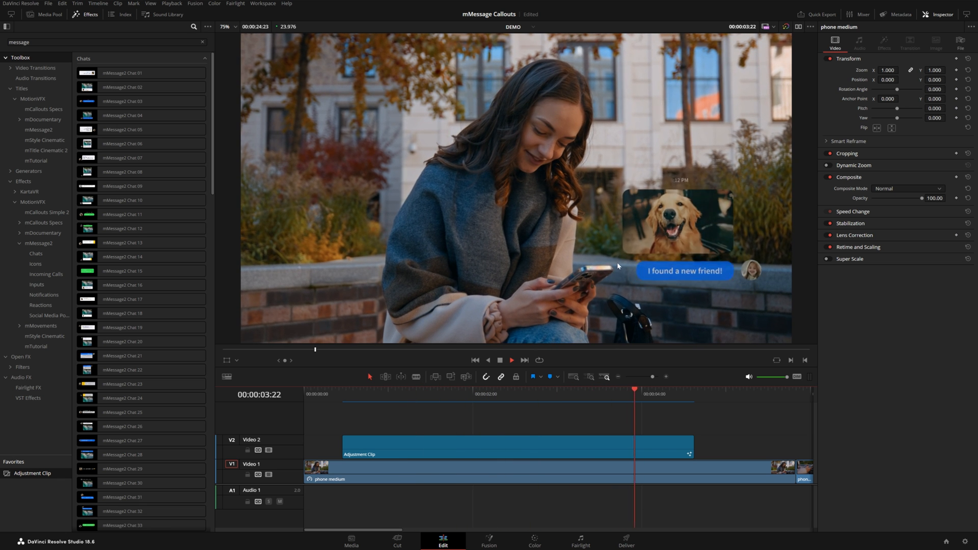
Step: Trim the first chat adjustment clip shorter and add a second adjustment clip on V3
{"action": "left_click", "coordinate": [504, 395]}
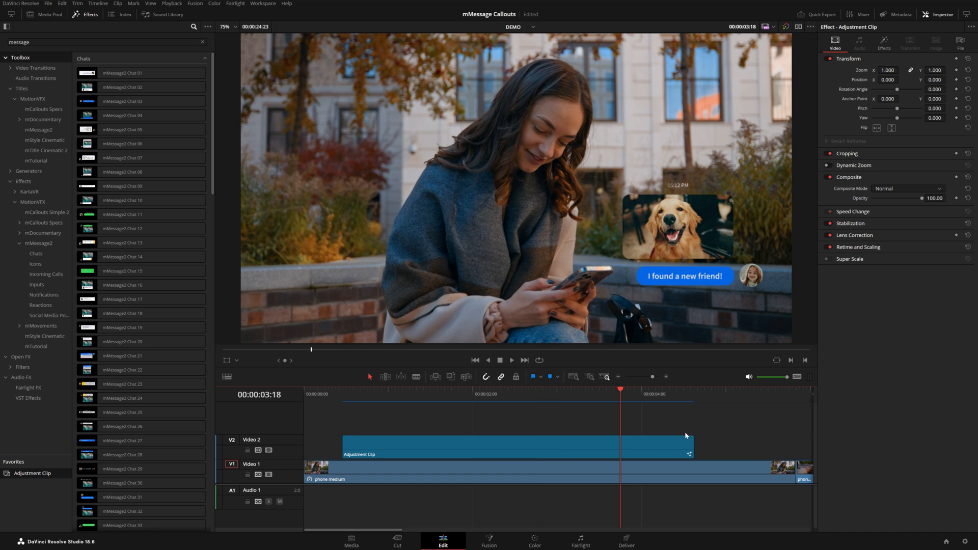
{"action": "left_click_drag", "start_coordinate": [690, 447], "coordinate": [642, 448]}
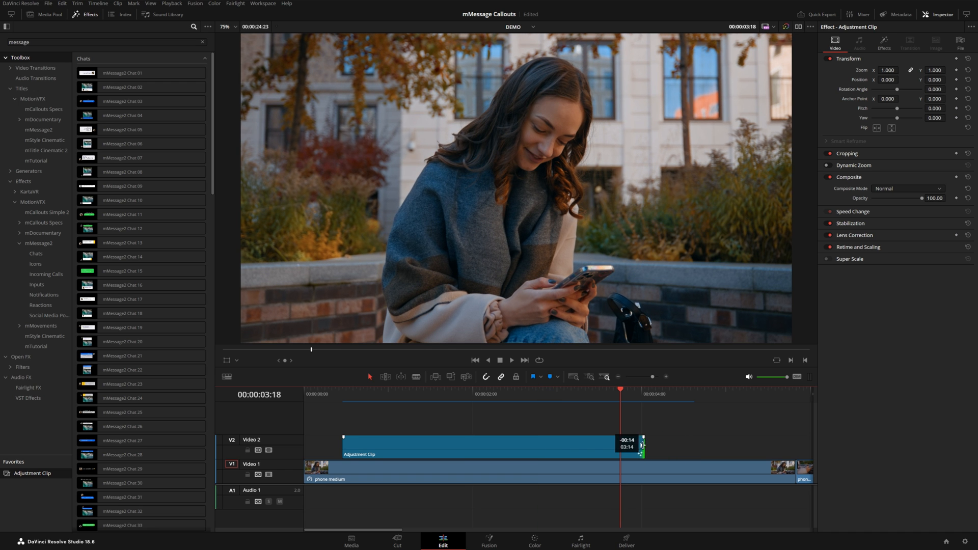
{"action": "left_click_drag", "start_coordinate": [645, 445], "coordinate": [636, 445]}
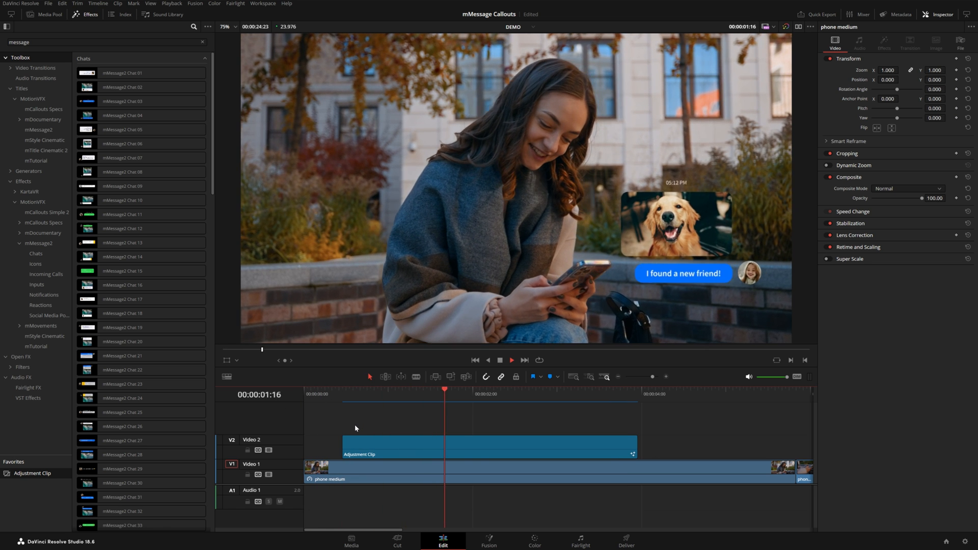
{"action": "left_click", "coordinate": [612, 392]}
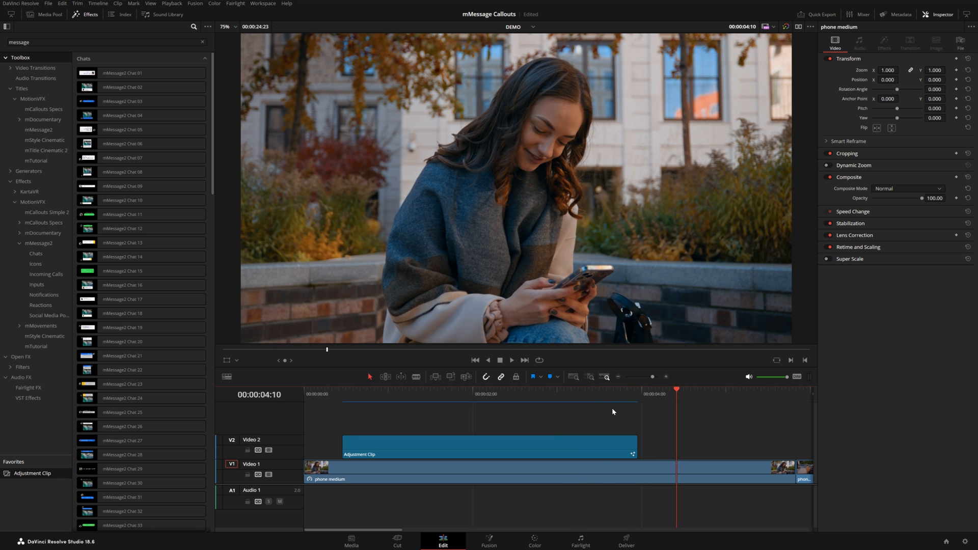
{"action": "left_click", "coordinate": [123, 468]}
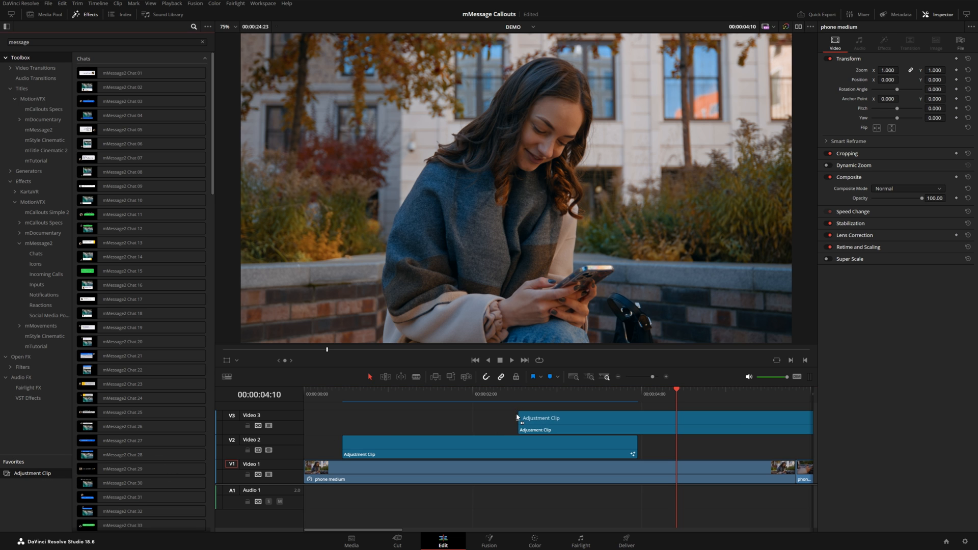
Step: Place a second adjustment clip on V3 and apply the mMessage2 Chat 03 style to it
{"action": "left_click", "coordinate": [511, 394]}
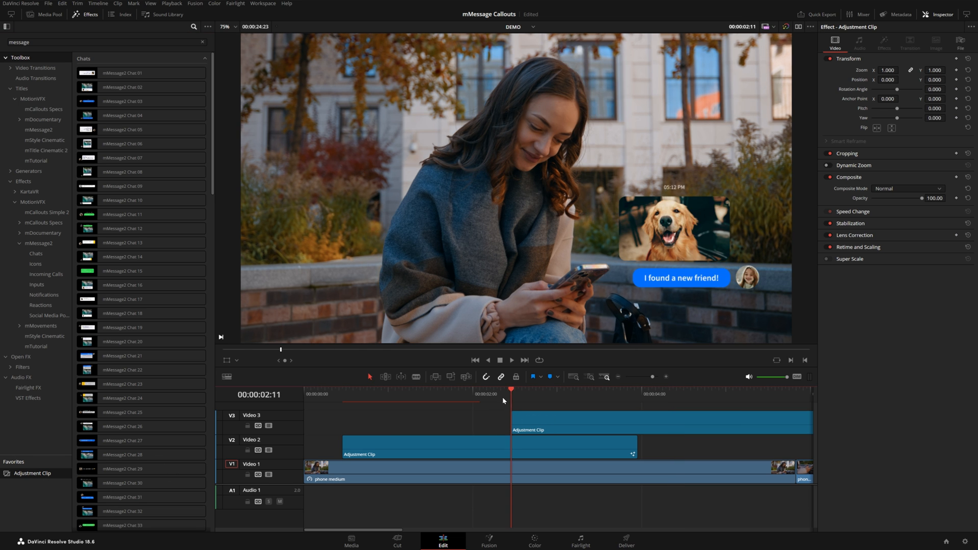
{"action": "left_click", "coordinate": [564, 394]}
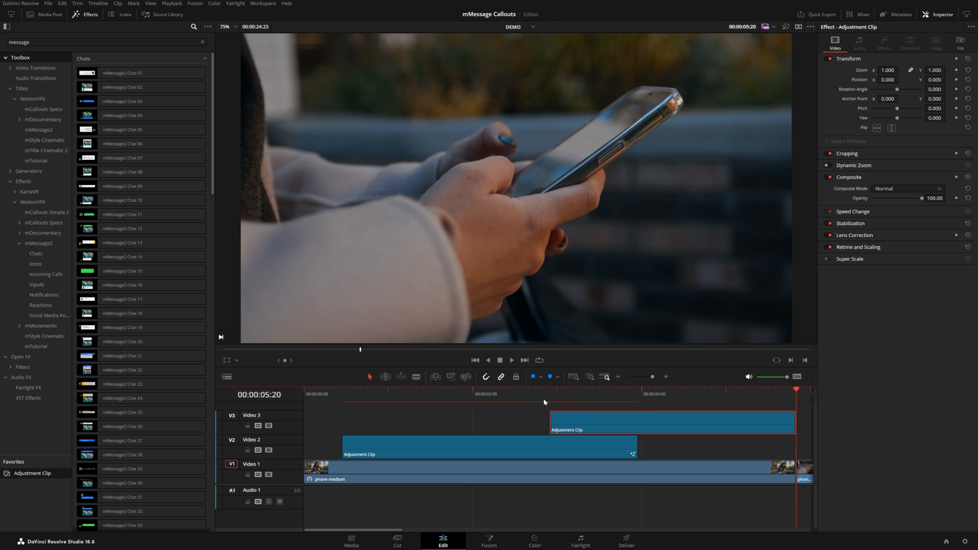
{"action": "left_click", "coordinate": [600, 394]}
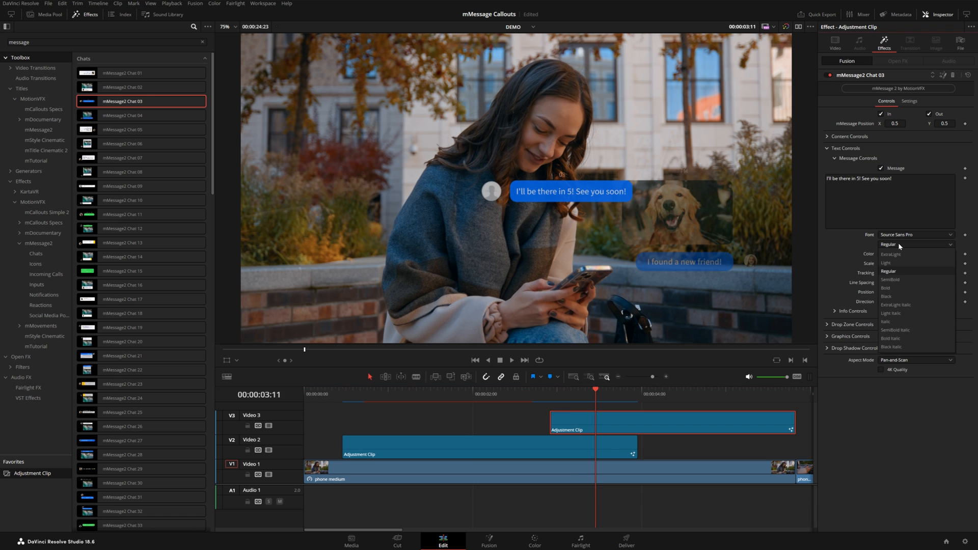
Step: Make the message read 'He's so cute!' in SemiBold and load the portrait photo as its avatar
{"action": "left_click", "coordinate": [889, 280]}
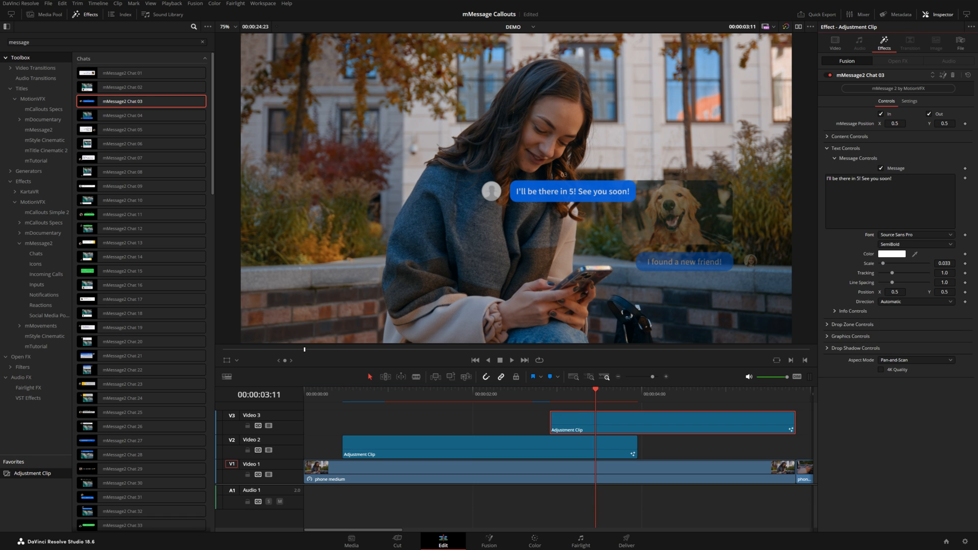
{"action": "type", "text": "He's so"}
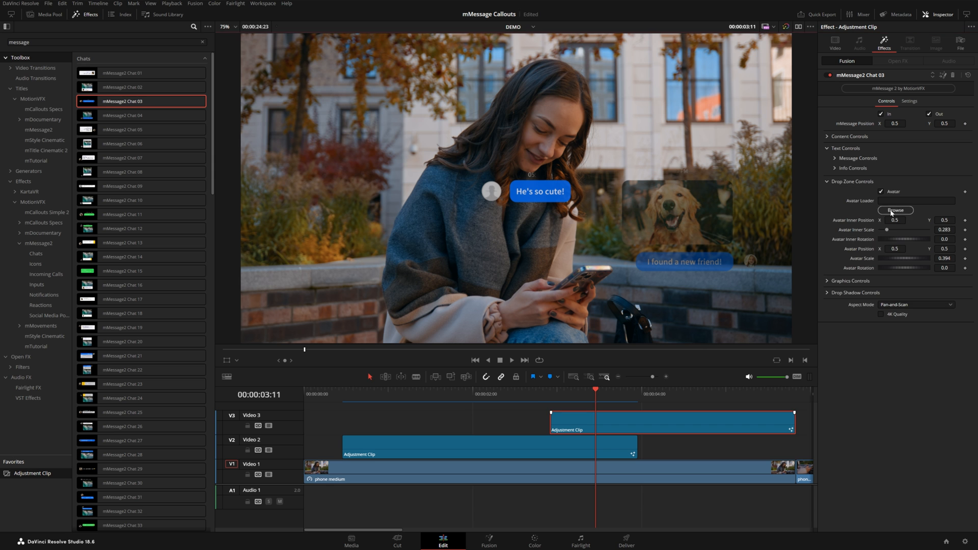
{"action": "left_click", "coordinate": [896, 211]}
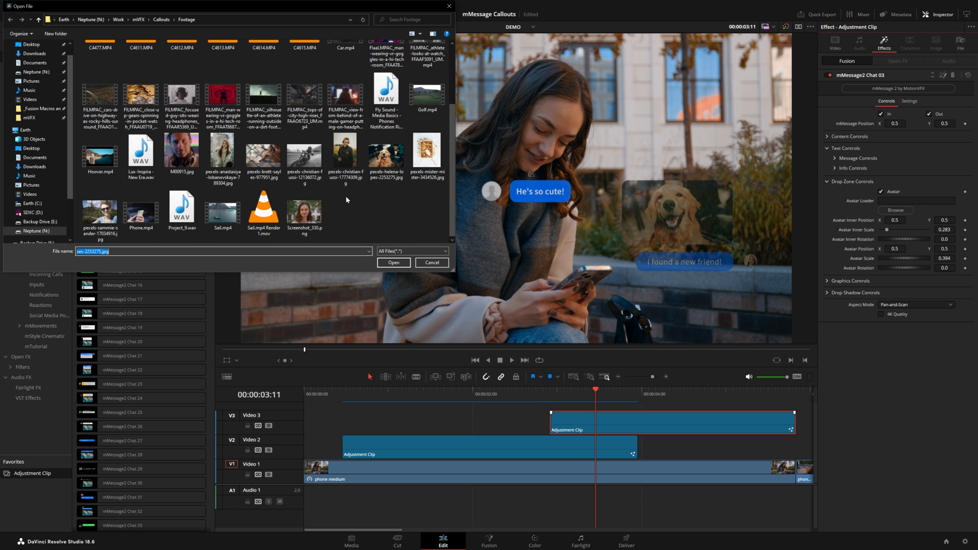
{"action": "left_click", "coordinate": [393, 262]}
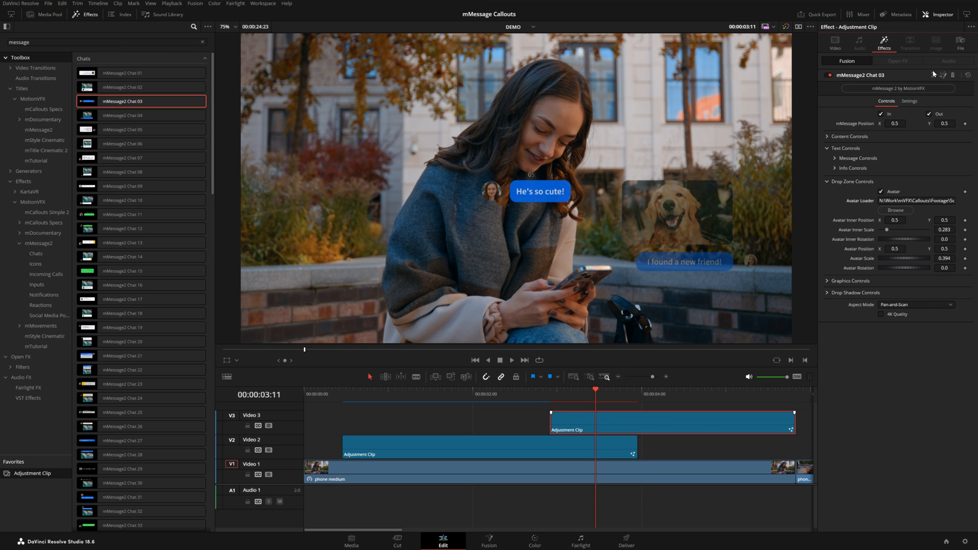
{"action": "left_click", "coordinate": [489, 540]}
{"action": "type", "text": "tr"}
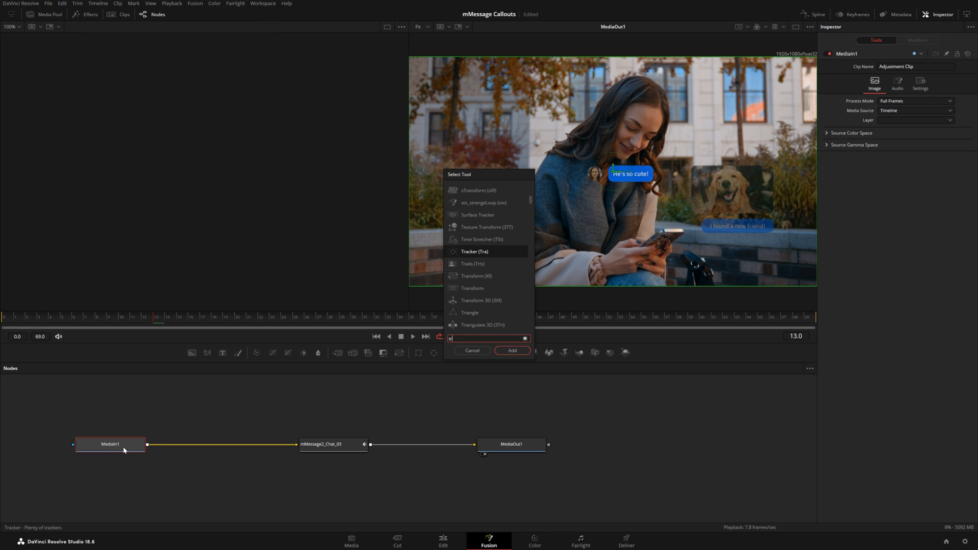
Step: Insert a Tracker after MediaIn1, set its pattern on the phone and track through the clip
{"action": "left_click", "coordinate": [512, 350]}
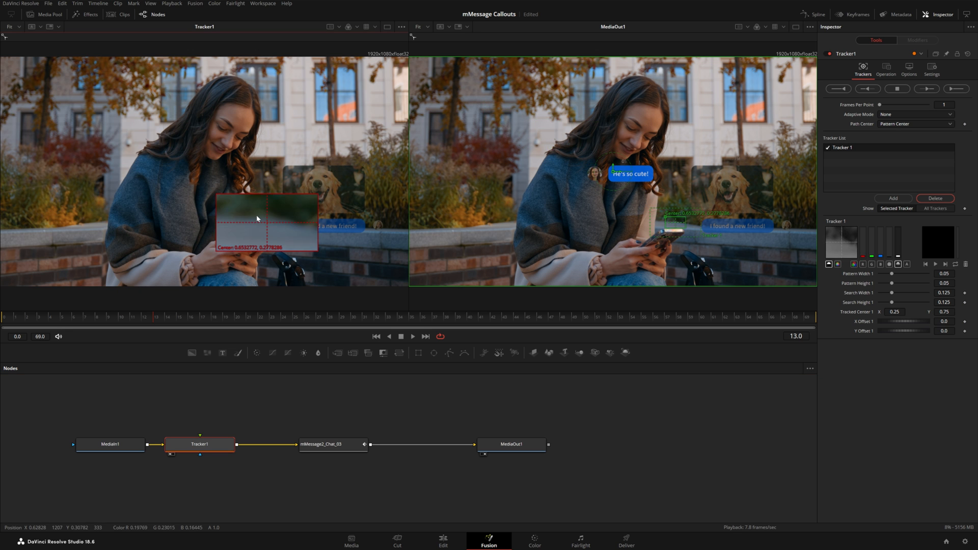
{"action": "left_click_drag", "start_coordinate": [265, 225], "coordinate": [256, 234]}
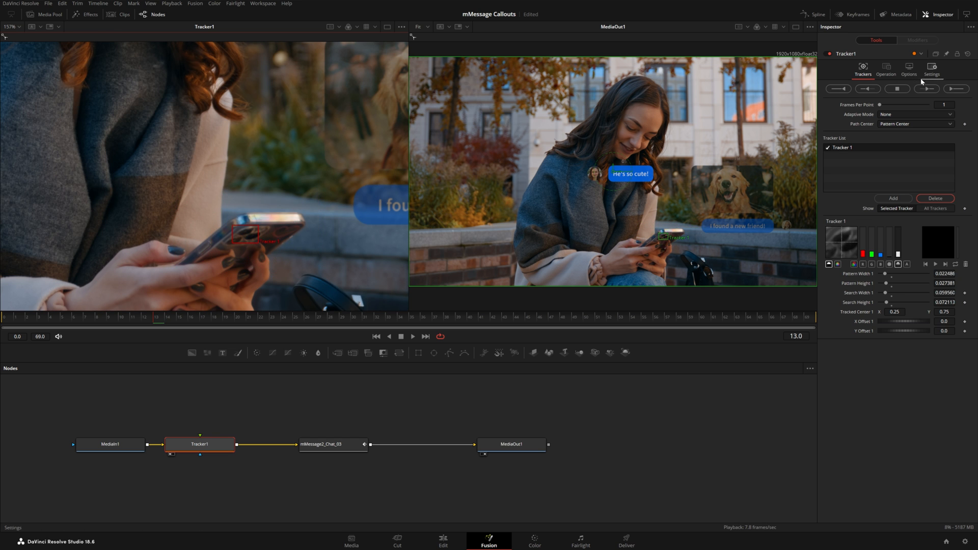
{"action": "left_click", "coordinate": [926, 89]}
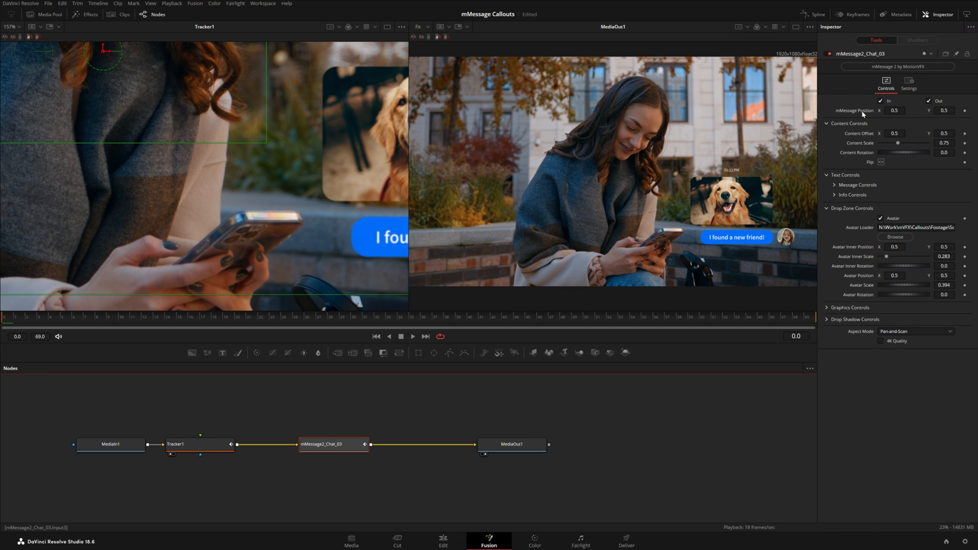
Step: Connect the mMessage Position to Tracker1 Path Position and offset the bubble below the first message
{"action": "right_click", "coordinate": [895, 111]}
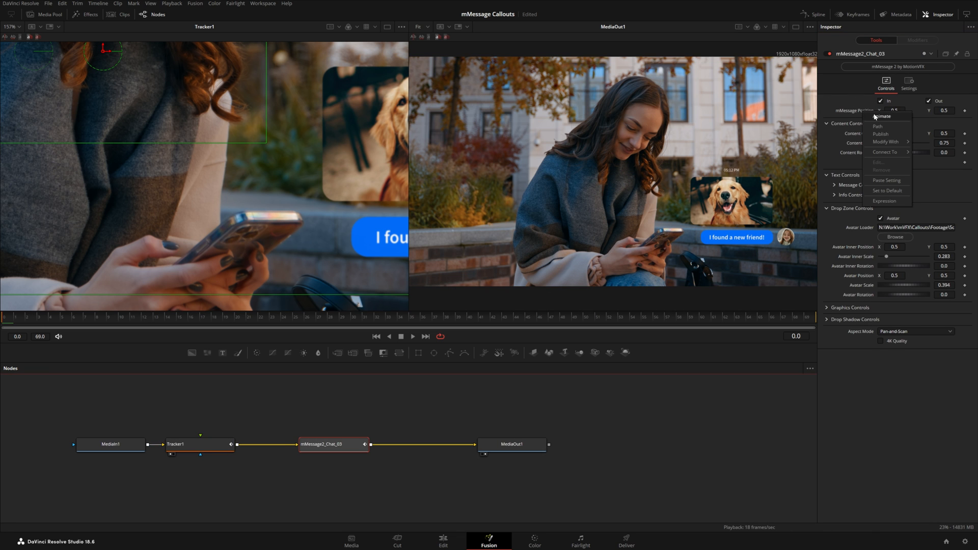
{"action": "left_click", "coordinate": [886, 152]}
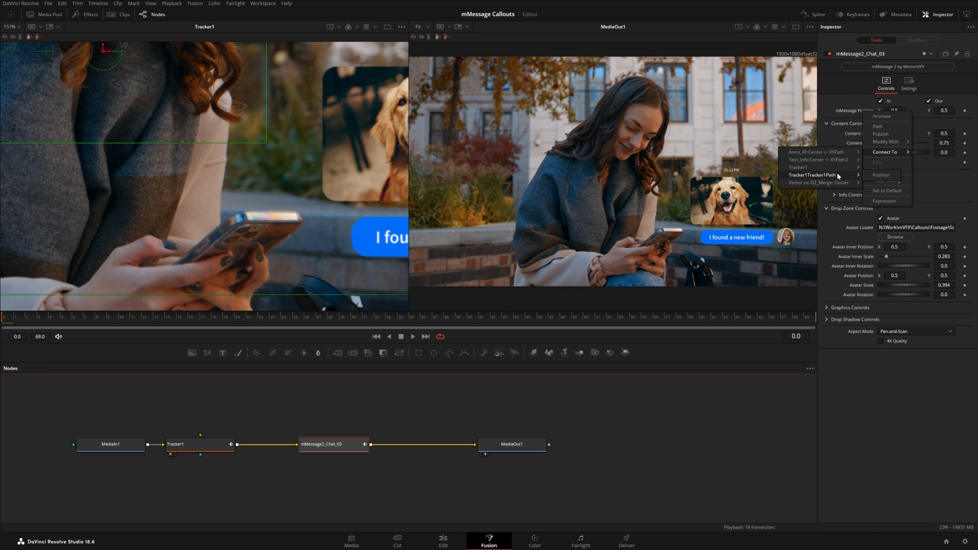
{"action": "left_click", "coordinate": [111, 319]}
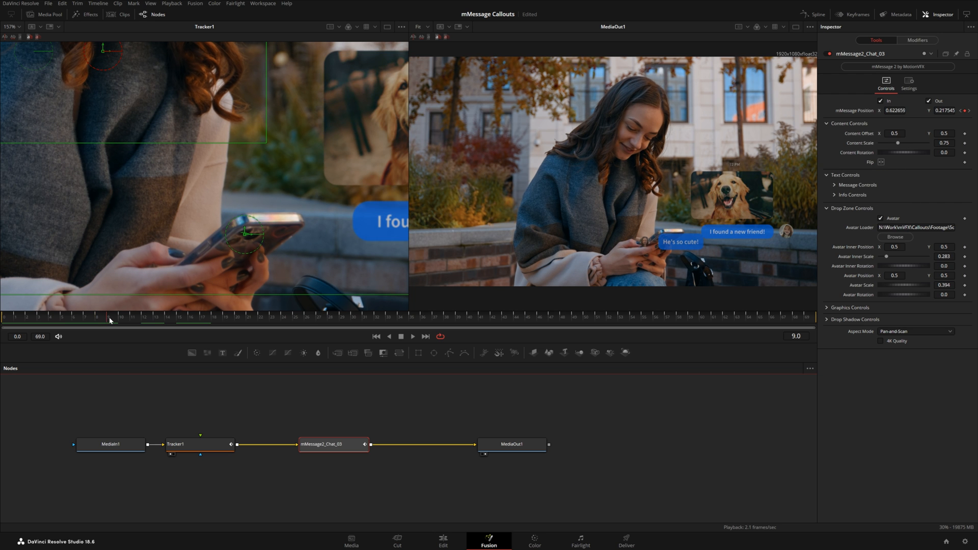
{"action": "mouse_move", "coordinate": [748, 256]}
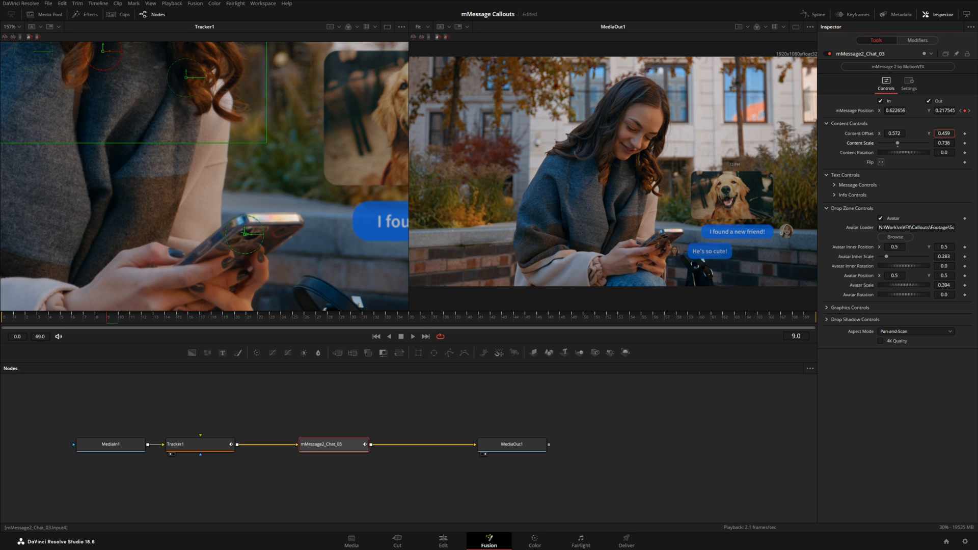
{"action": "left_click", "coordinate": [442, 542]}
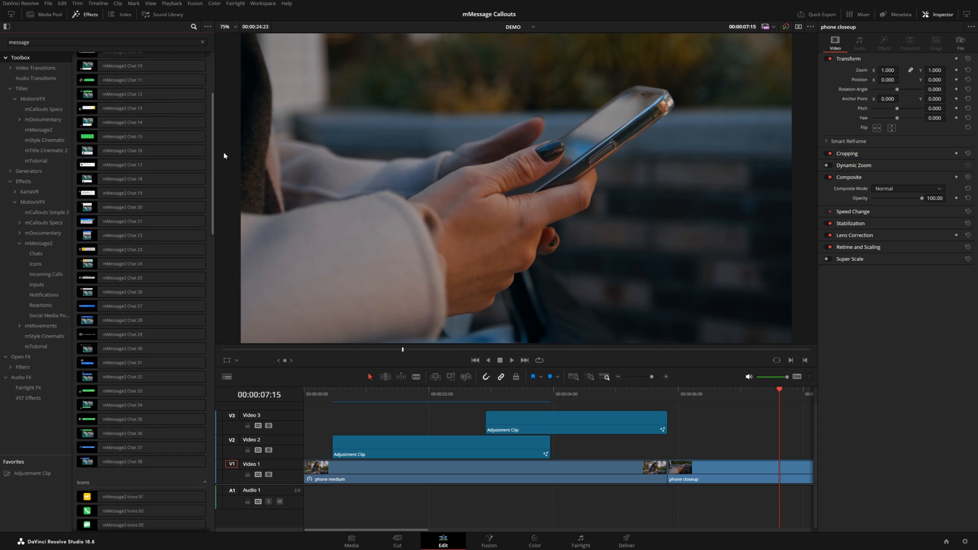
Step: Shorten the Video 2 adjustment clip over the phone close-up shot
{"action": "scroll", "scroll_direction": "down", "scroll_amount": 3}
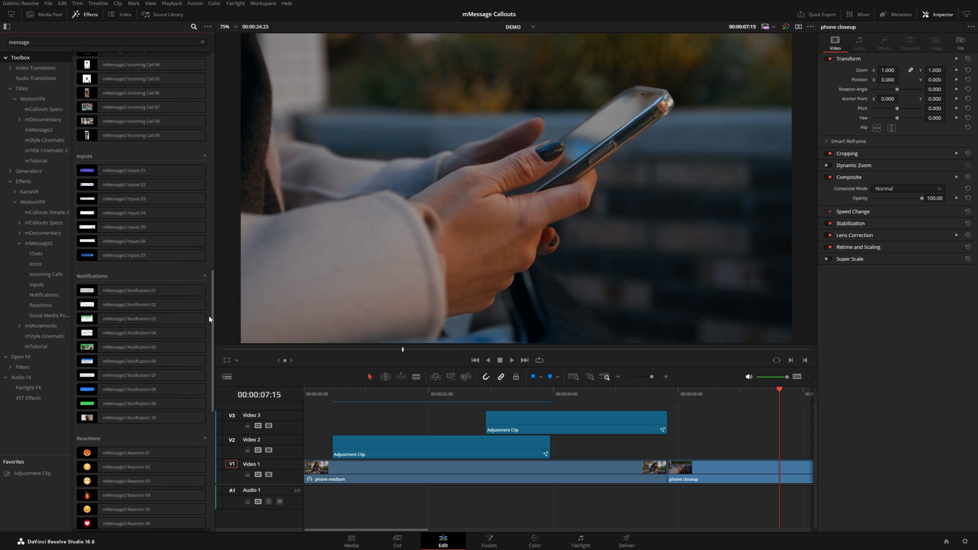
{"action": "scroll", "scroll_direction": "down", "scroll_amount": 3}
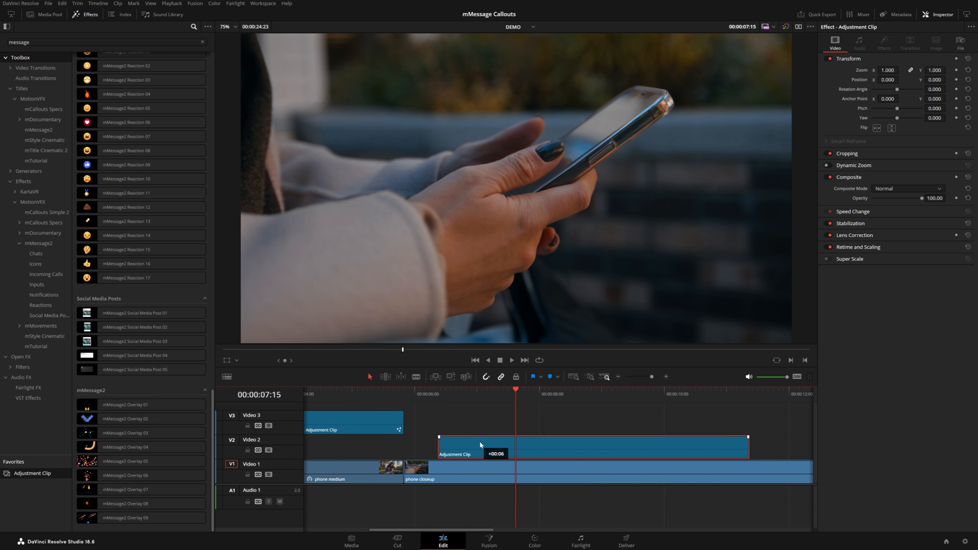
{"action": "left_click_drag", "start_coordinate": [747, 447], "coordinate": [636, 446]}
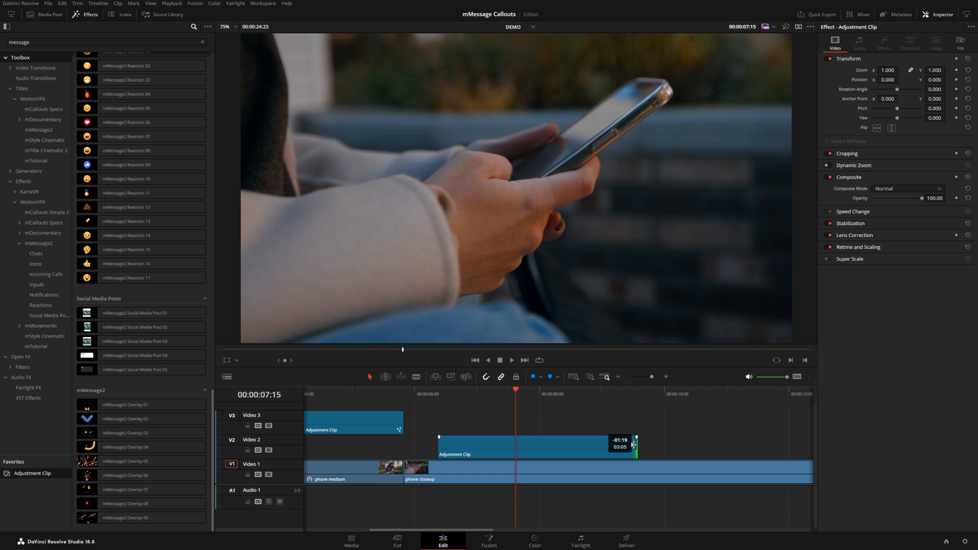
Step: Apply mMessage2 Social Media Post 02 to that adjustment clip and show its settings
{"action": "left_click", "coordinate": [140, 327]}
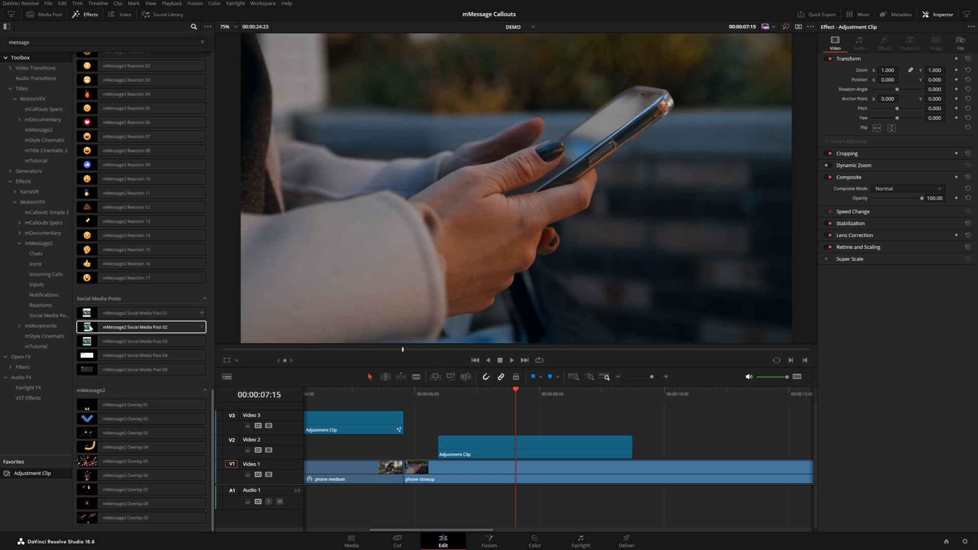
{"action": "left_click_drag", "start_coordinate": [134, 327], "coordinate": [509, 416]}
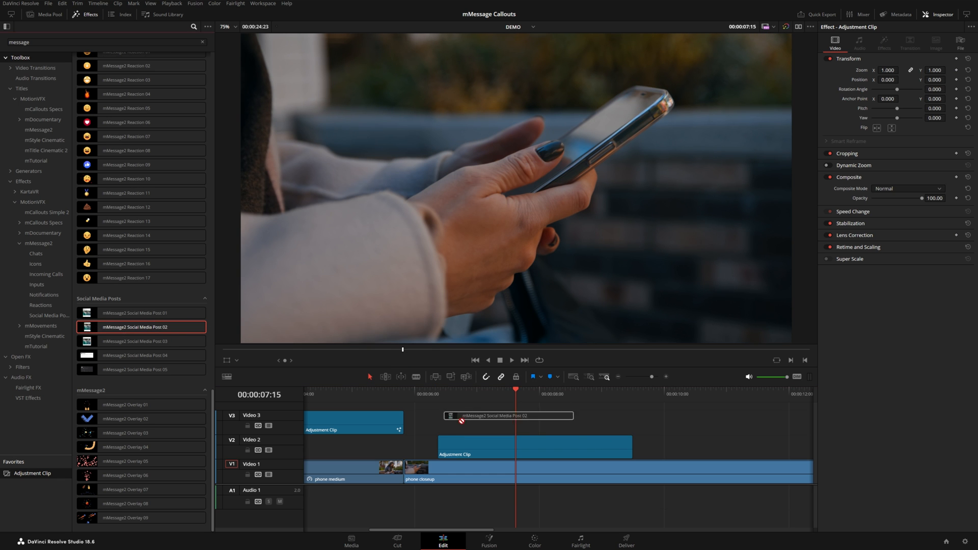
{"action": "left_click", "coordinate": [534, 445]}
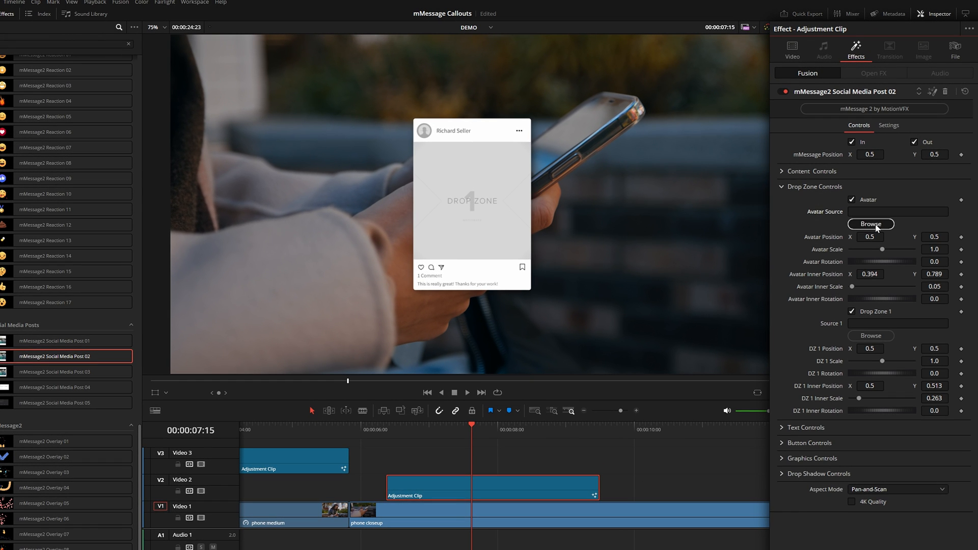
Step: Load the avatar photo and the motorcycle picture into the post and edit its caption text
{"action": "left_click", "coordinate": [871, 224]}
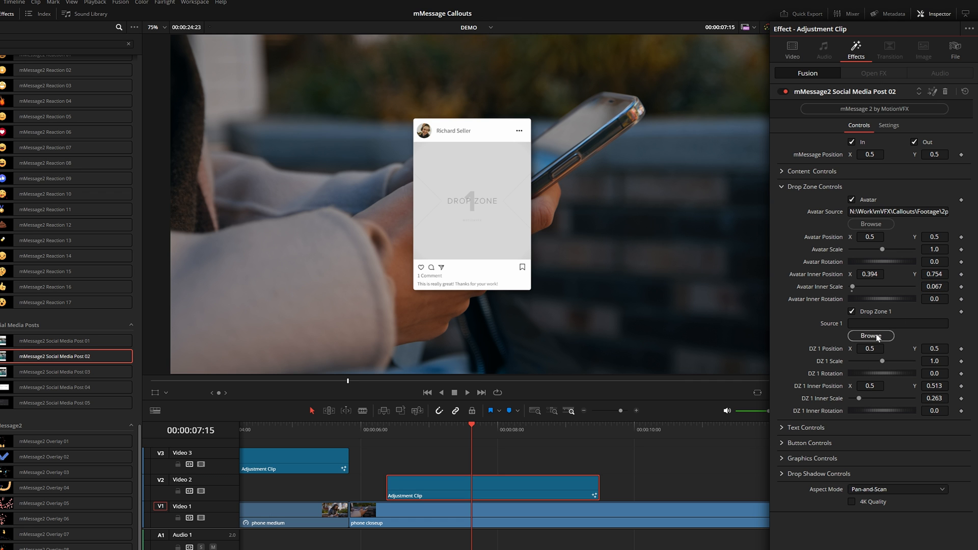
{"action": "left_click", "coordinate": [870, 335]}
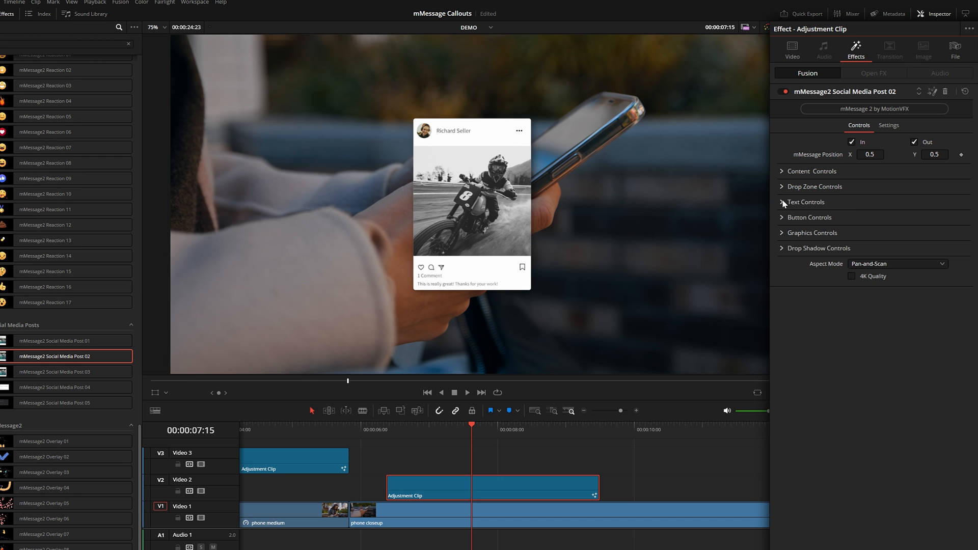
{"action": "left_click", "coordinate": [784, 201]}
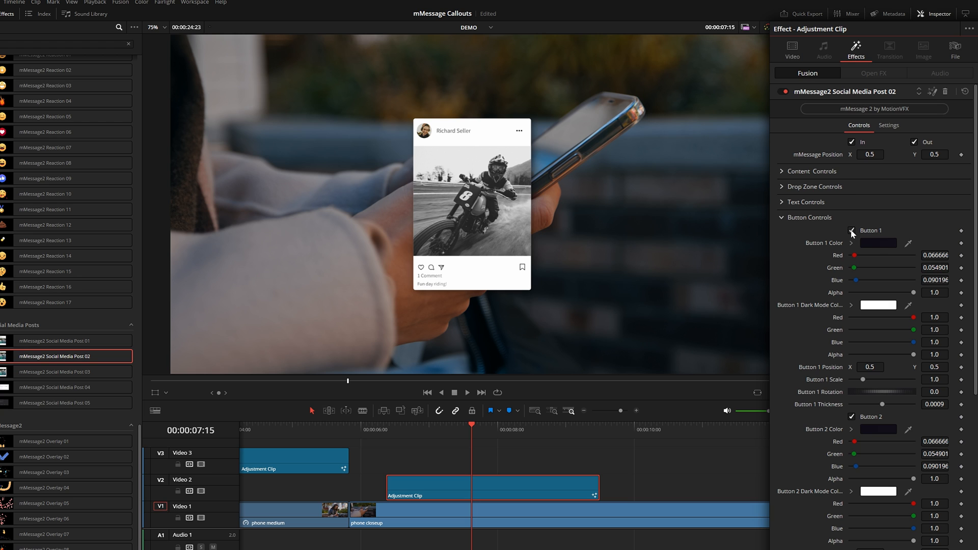
{"action": "mouse_move", "coordinate": [859, 280]}
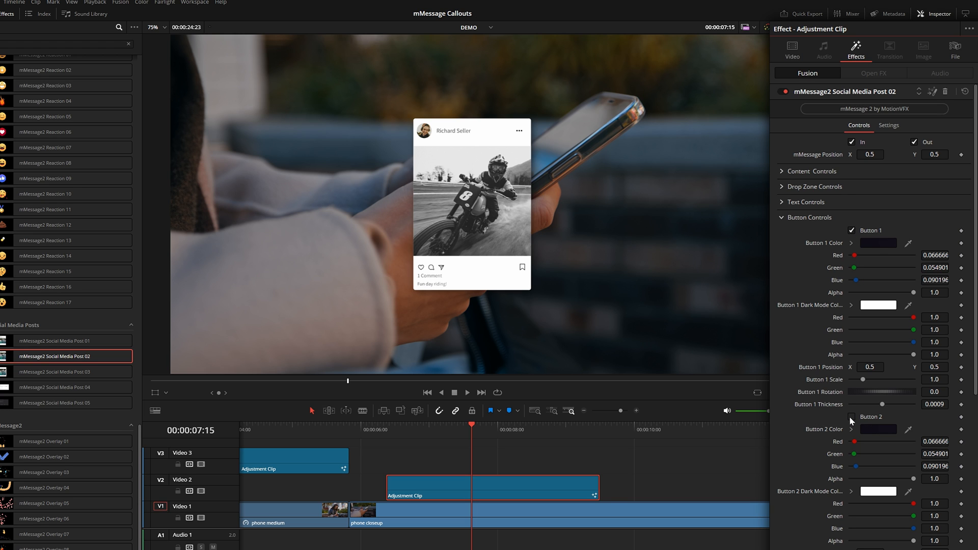
Step: Expand Button Controls and bring up the Button 1 Color picker
{"action": "left_click", "coordinate": [851, 417]}
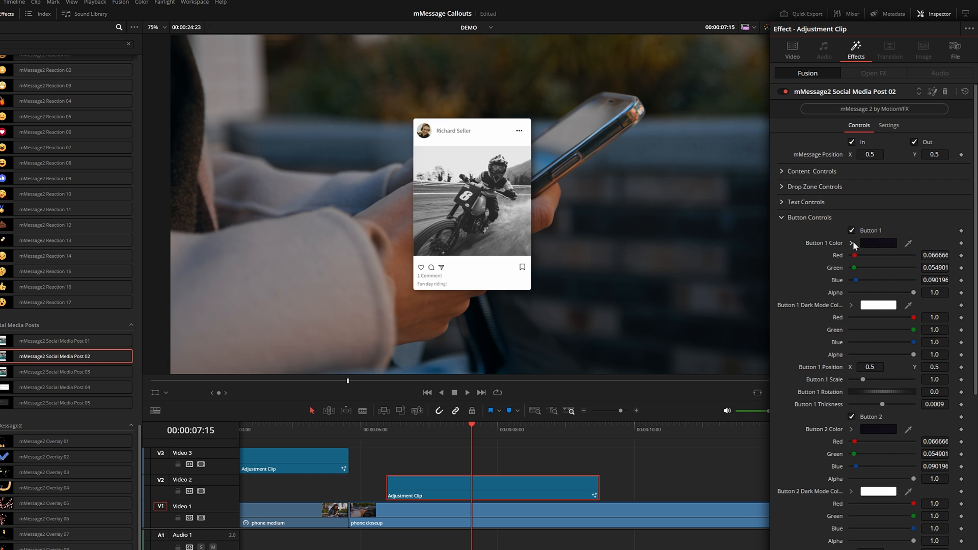
{"action": "left_click", "coordinate": [878, 242]}
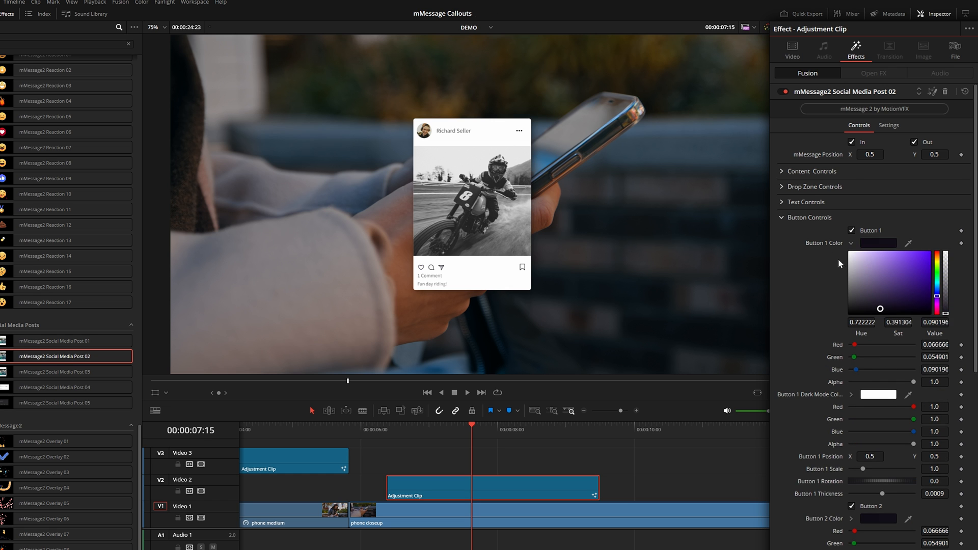
{"action": "scroll", "scroll_direction": "down", "scroll_amount": 3}
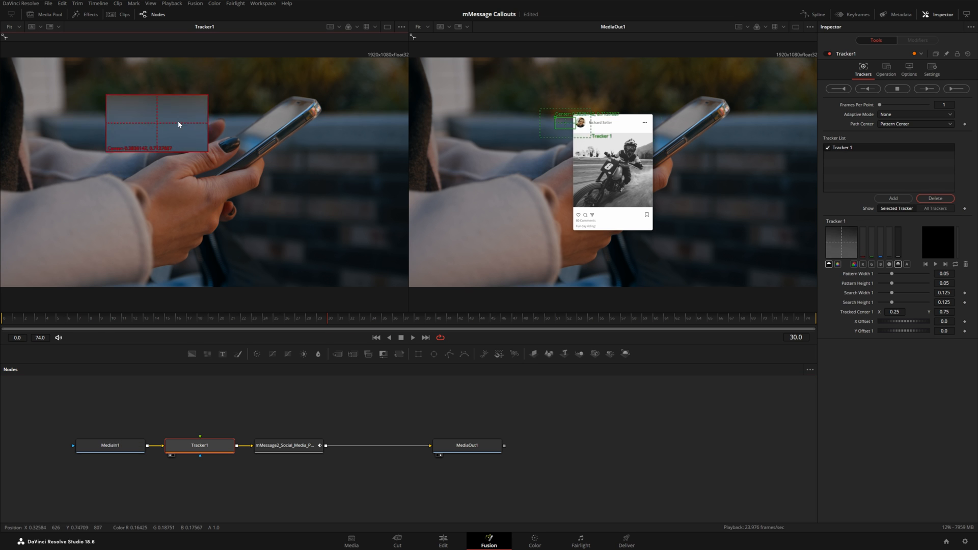
Step: Place Tracker1 on the phone screen and track it forward through the clip
{"action": "left_click_drag", "start_coordinate": [158, 122], "coordinate": [259, 152]}
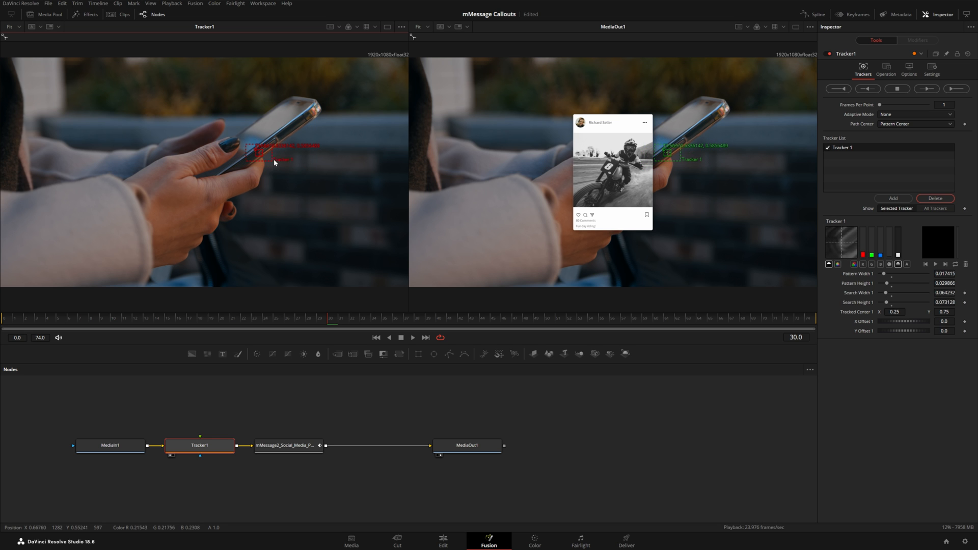
{"action": "left_click", "coordinate": [929, 89]}
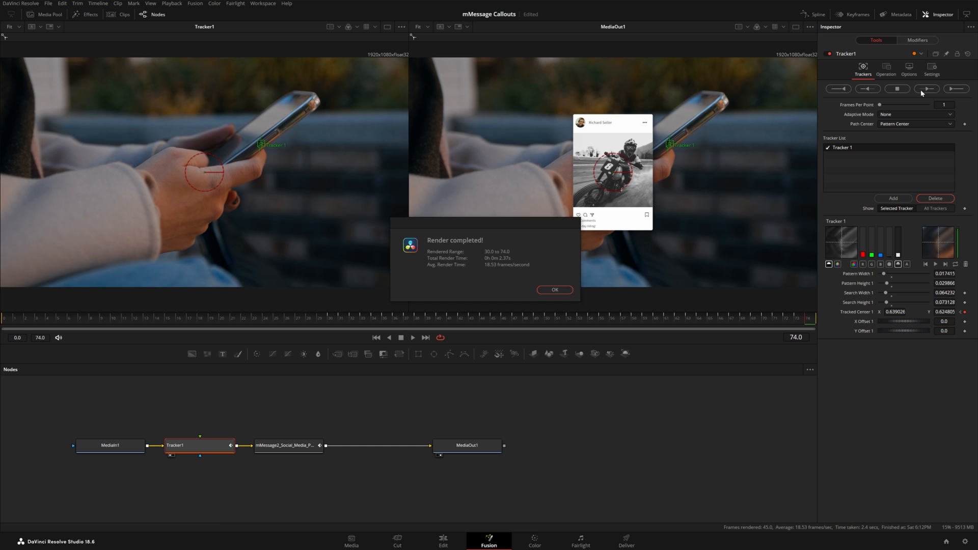
{"action": "left_click", "coordinate": [553, 290]}
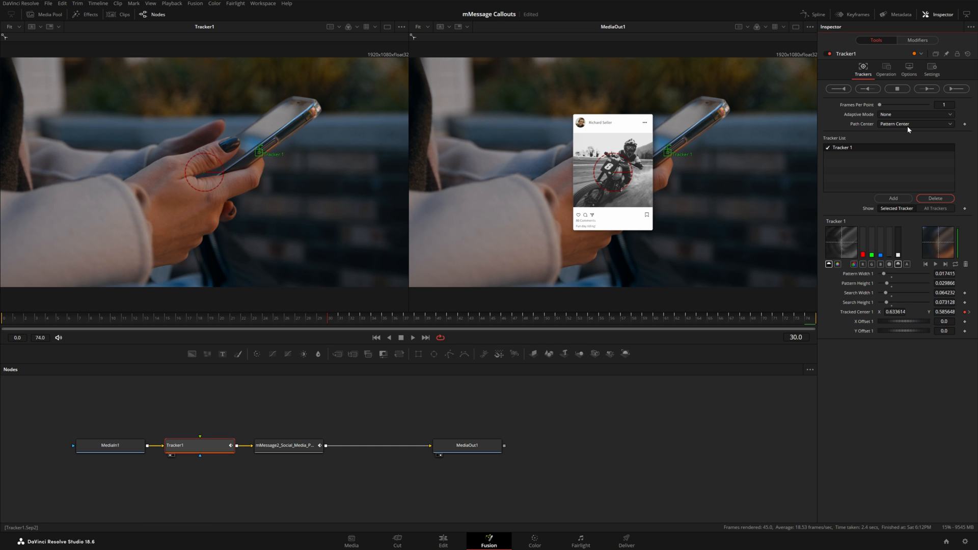
Step: Link the social media post's mMessage Position to the Tracker1 path
{"action": "left_click", "coordinate": [867, 88]}
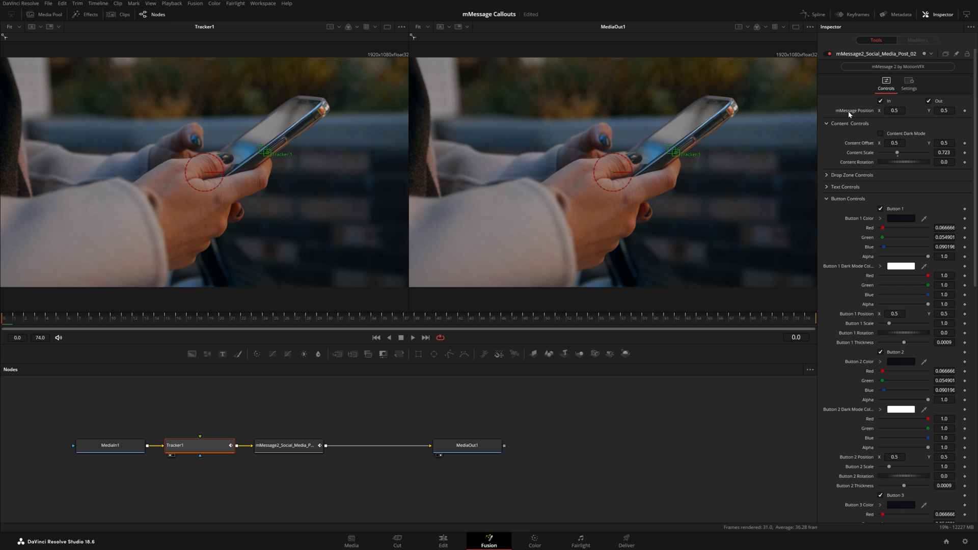
{"action": "right_click", "coordinate": [895, 111]}
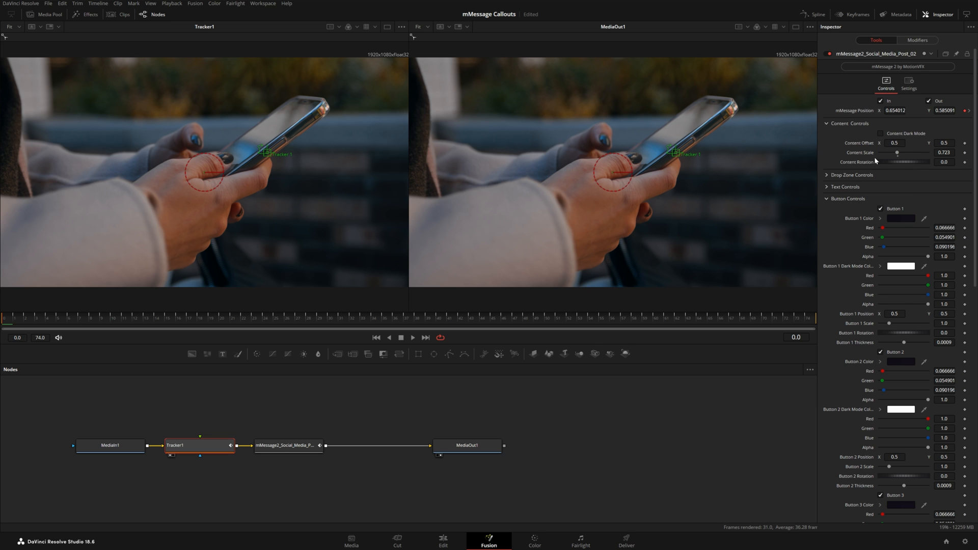
{"action": "mouse_move", "coordinate": [862, 167]}
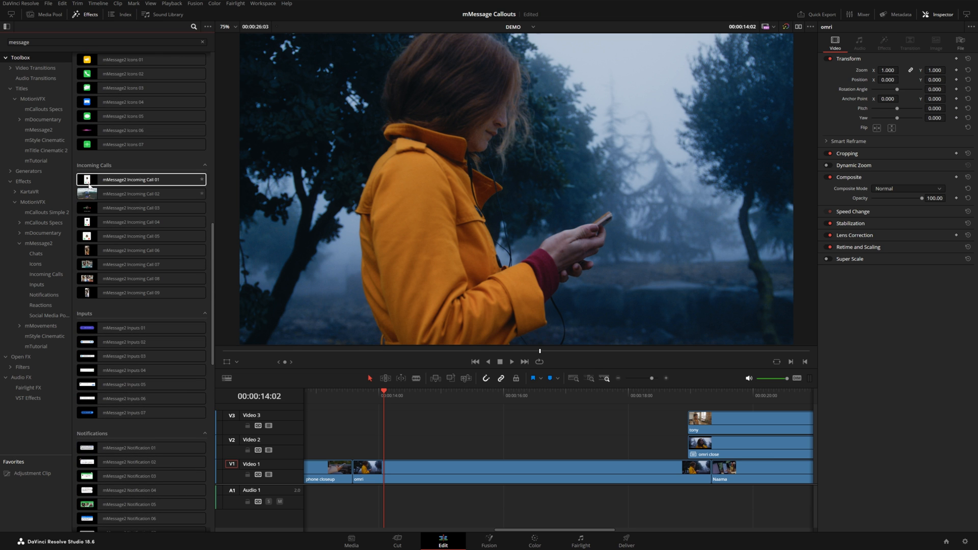
Step: Select the stacked tony, omri close and omri clips and merge them into a New Fusion Clip
{"action": "left_click", "coordinate": [143, 179]}
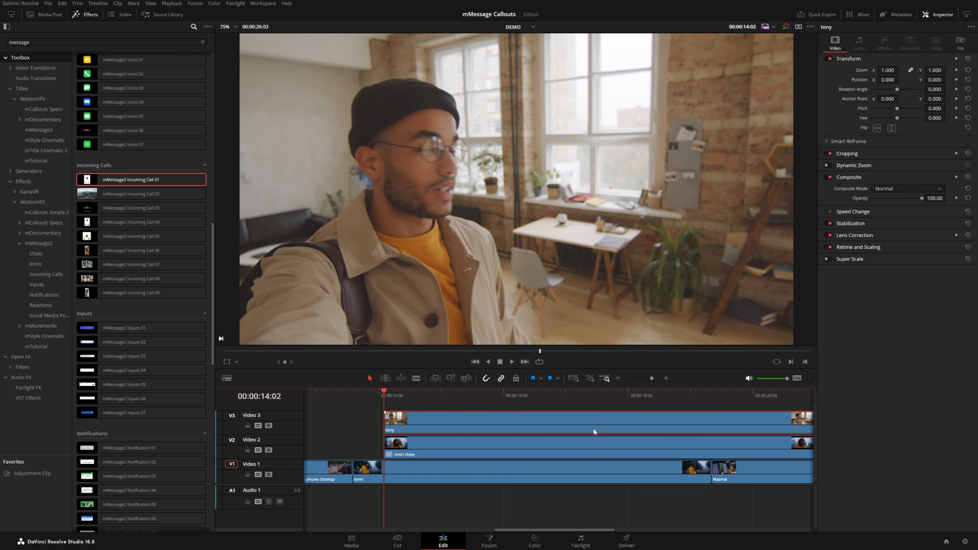
{"action": "left_click", "coordinate": [696, 397]}
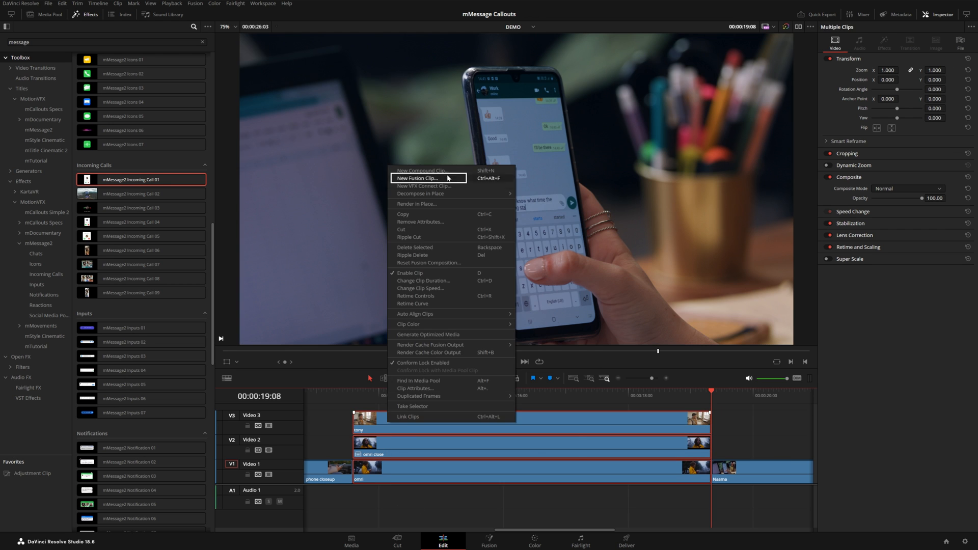
{"action": "left_click", "coordinate": [419, 178]}
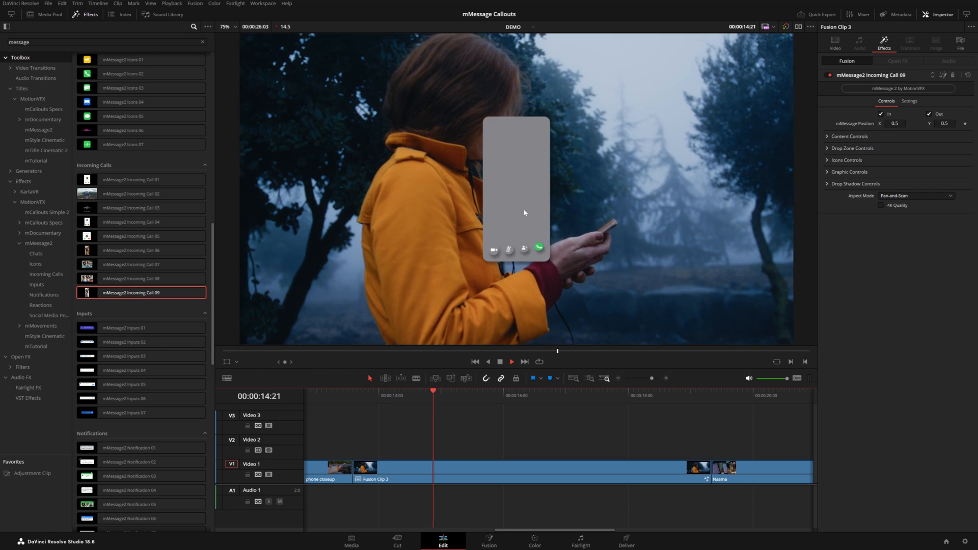
Step: Expand Incoming Call 09's Drop Zone Controls on Fusion Clip 3 and set the drop zones to Video
{"action": "left_click_drag", "start_coordinate": [434, 392], "coordinate": [503, 391]}
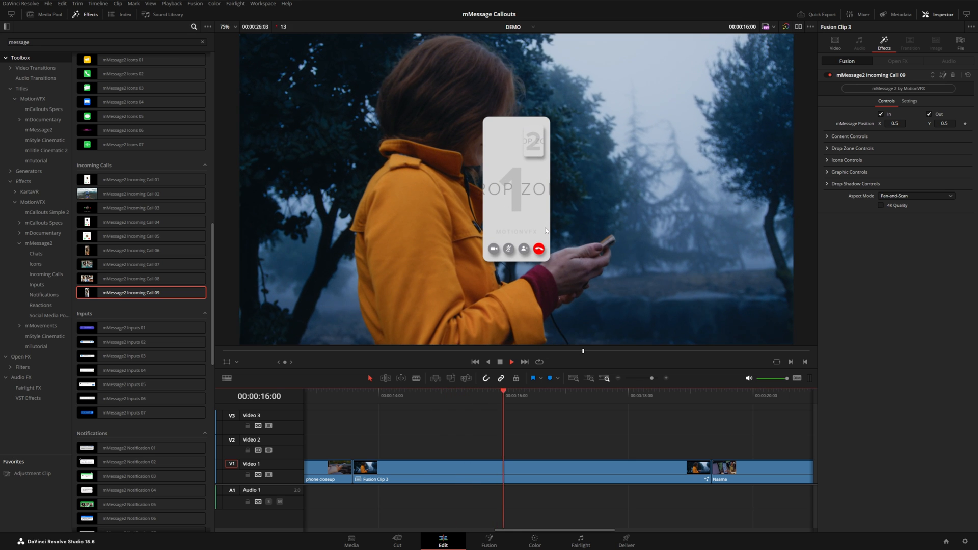
{"action": "left_click", "coordinate": [853, 148]}
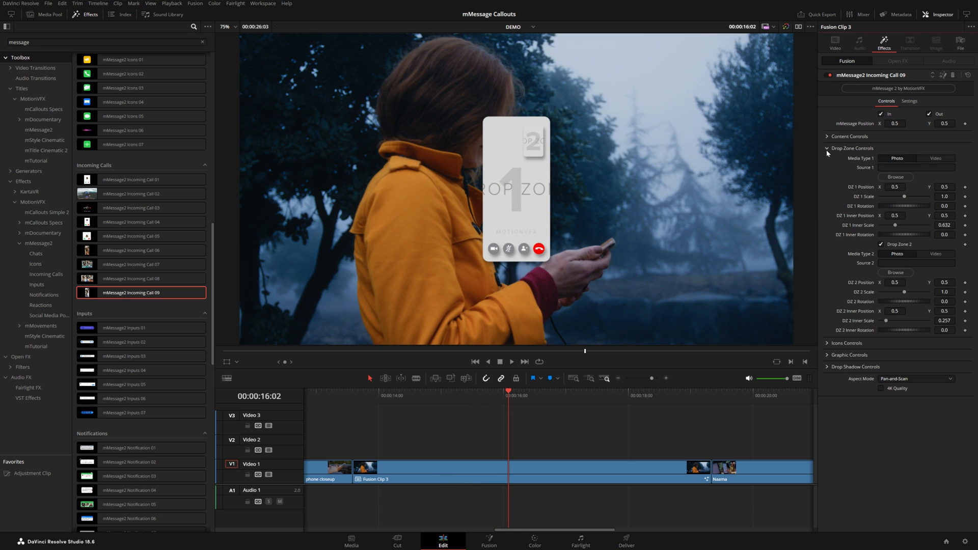
{"action": "left_click", "coordinate": [935, 158]}
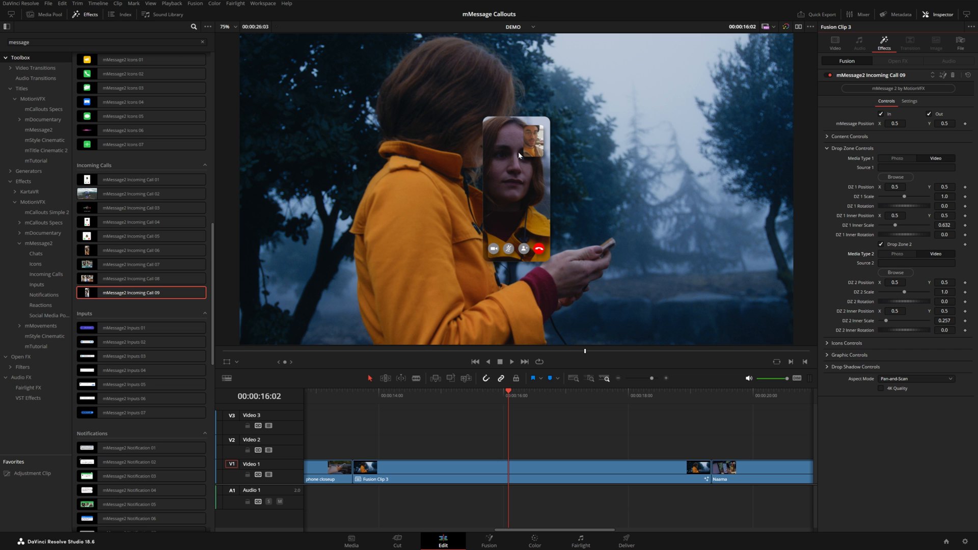
{"action": "mouse_move", "coordinate": [530, 148]}
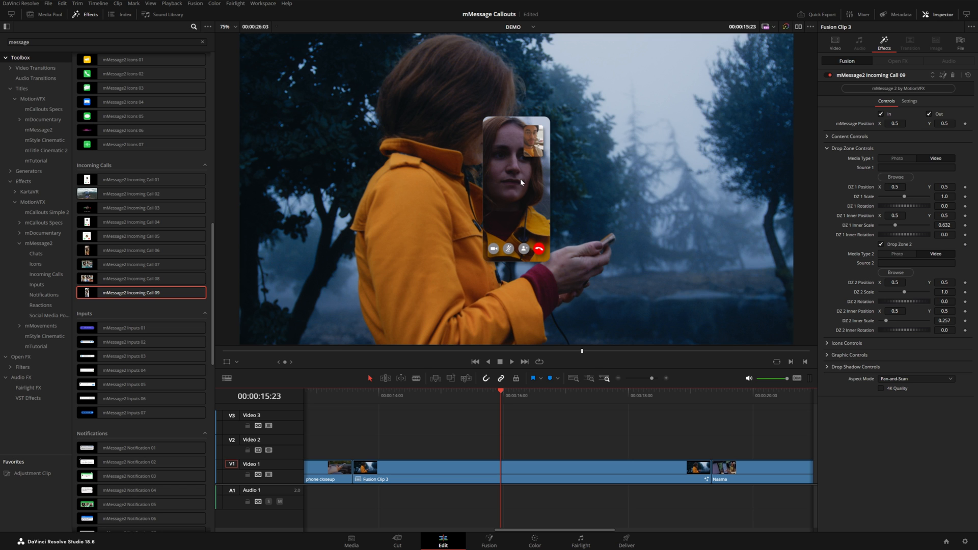
{"action": "mouse_move", "coordinate": [519, 463]}
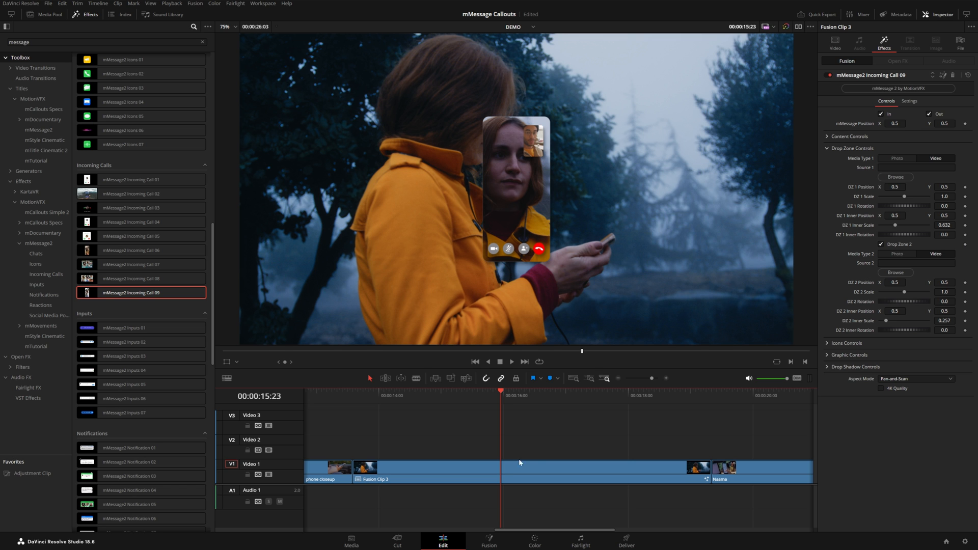
Step: Open Fusion Clip 3 in its own timeline to review its clips, then view its node composition
{"action": "right_click", "coordinate": [518, 468]}
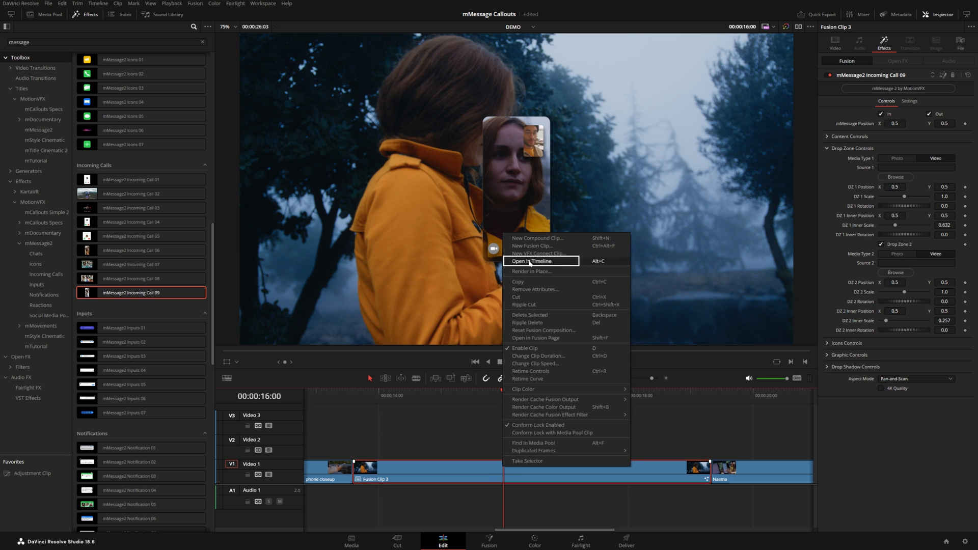
{"action": "left_click", "coordinate": [530, 261]}
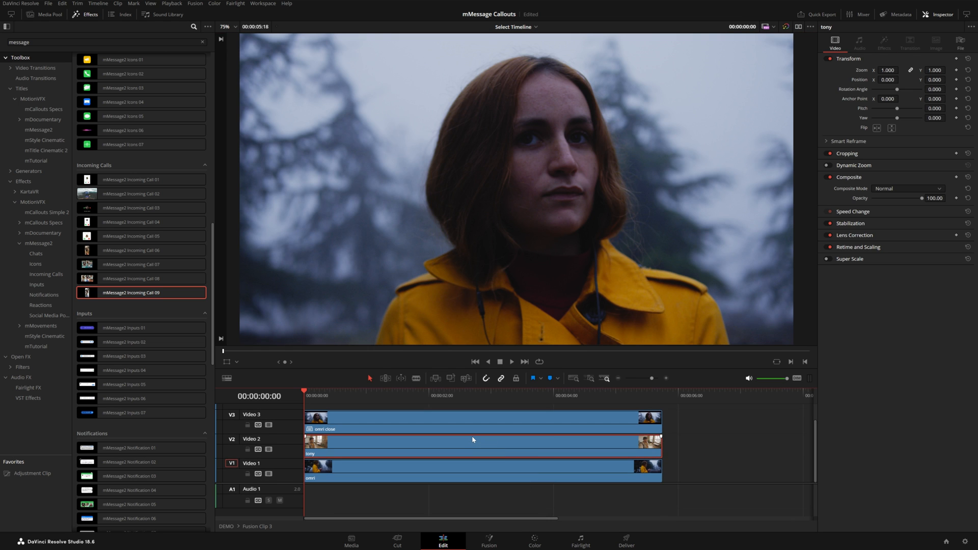
{"action": "mouse_move", "coordinate": [462, 430]}
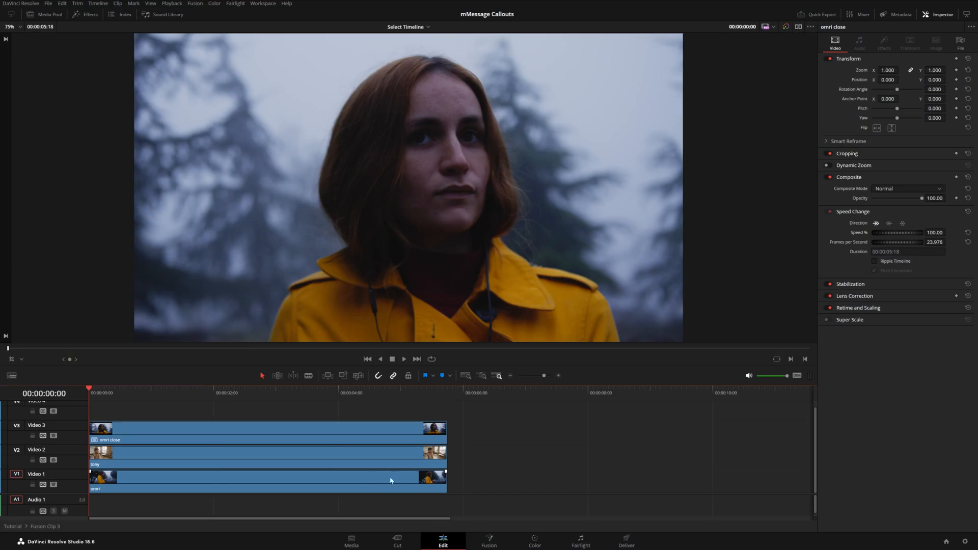
{"action": "left_click", "coordinate": [489, 541]}
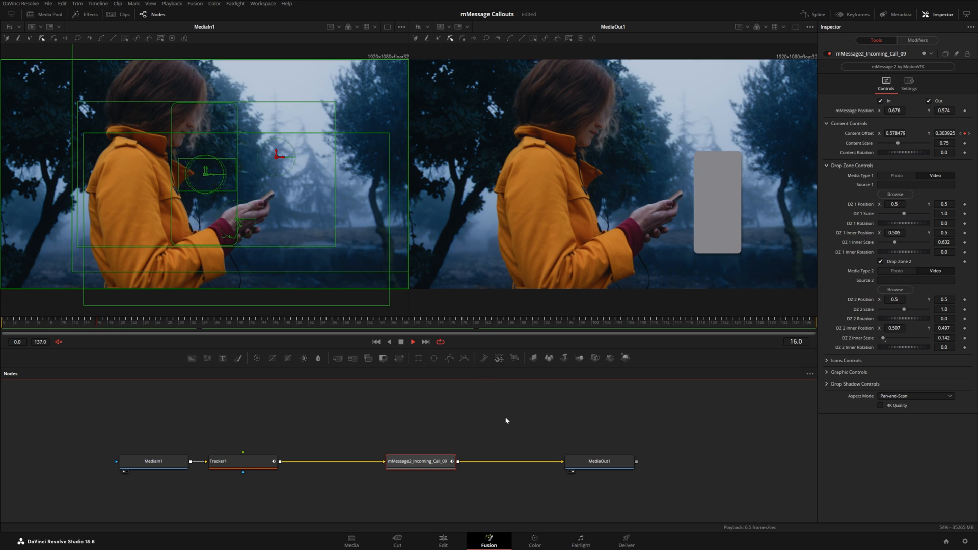